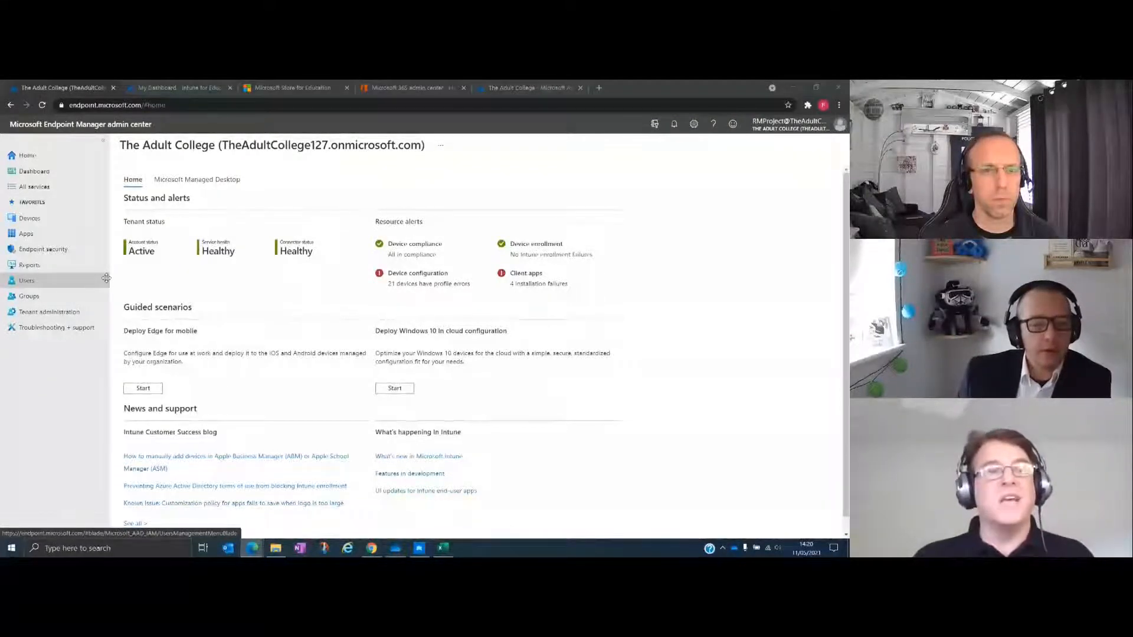
Browse the Users and Groups lists, then view the Devices overview with 127 Windows devices.
{"action": "left_click", "coordinate": [28, 296]}
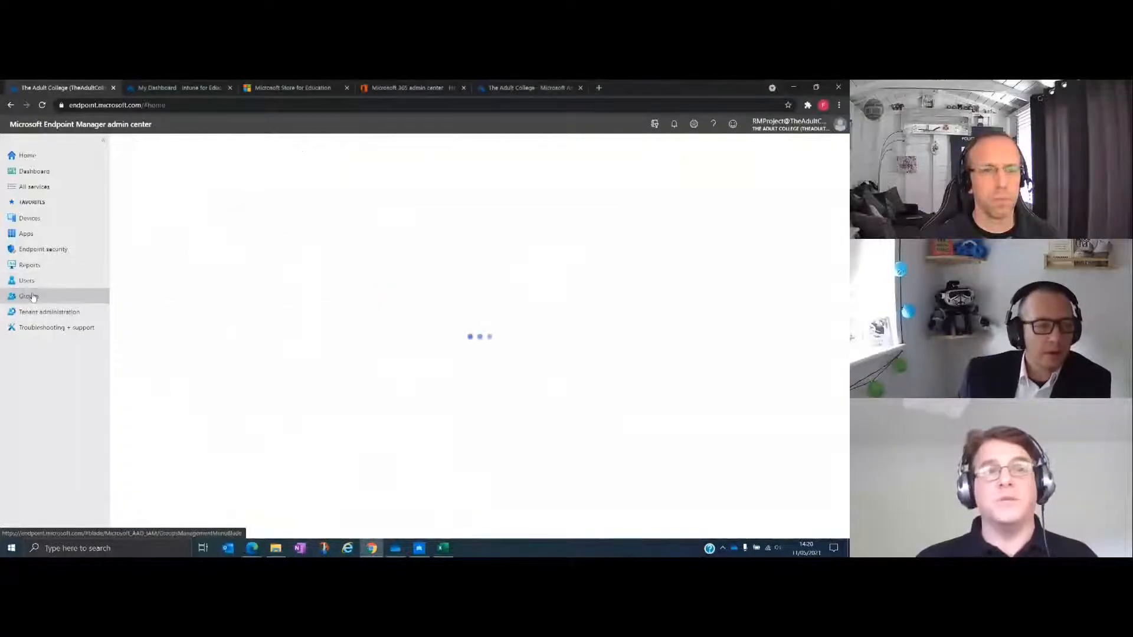
{"action": "left_click", "coordinate": [26, 281]}
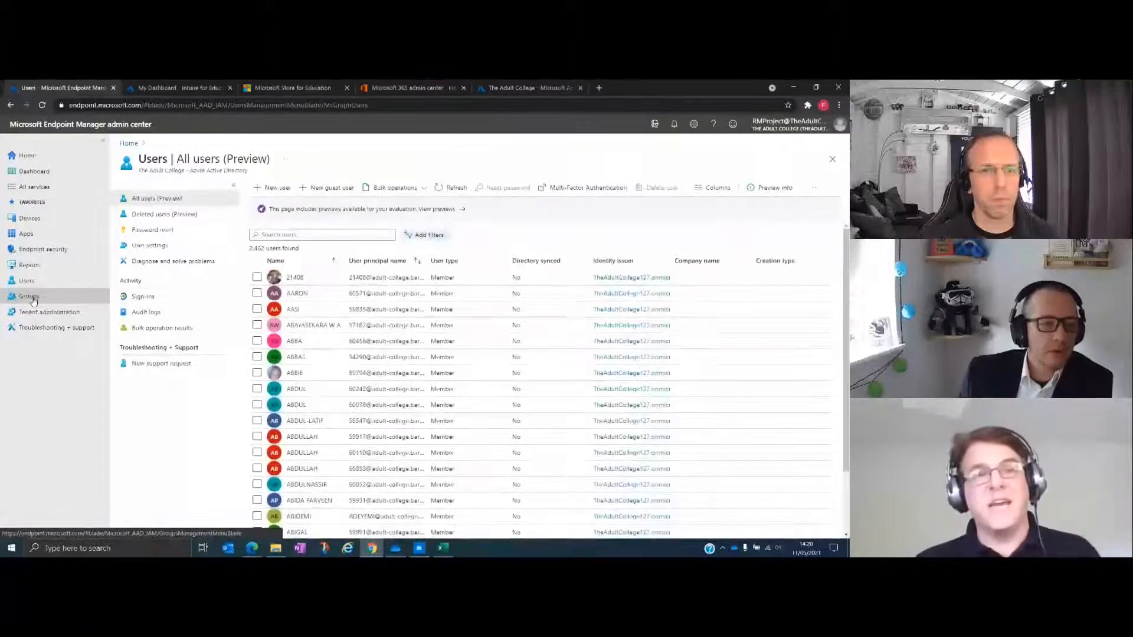
{"action": "left_click", "coordinate": [29, 296]}
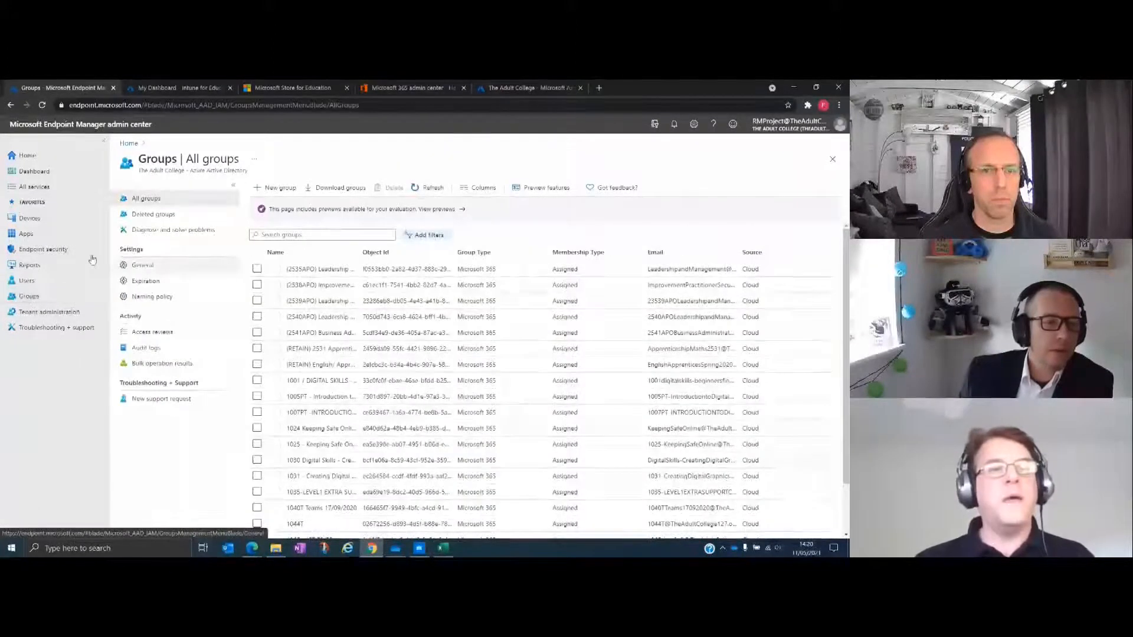
{"action": "left_click", "coordinate": [28, 217]}
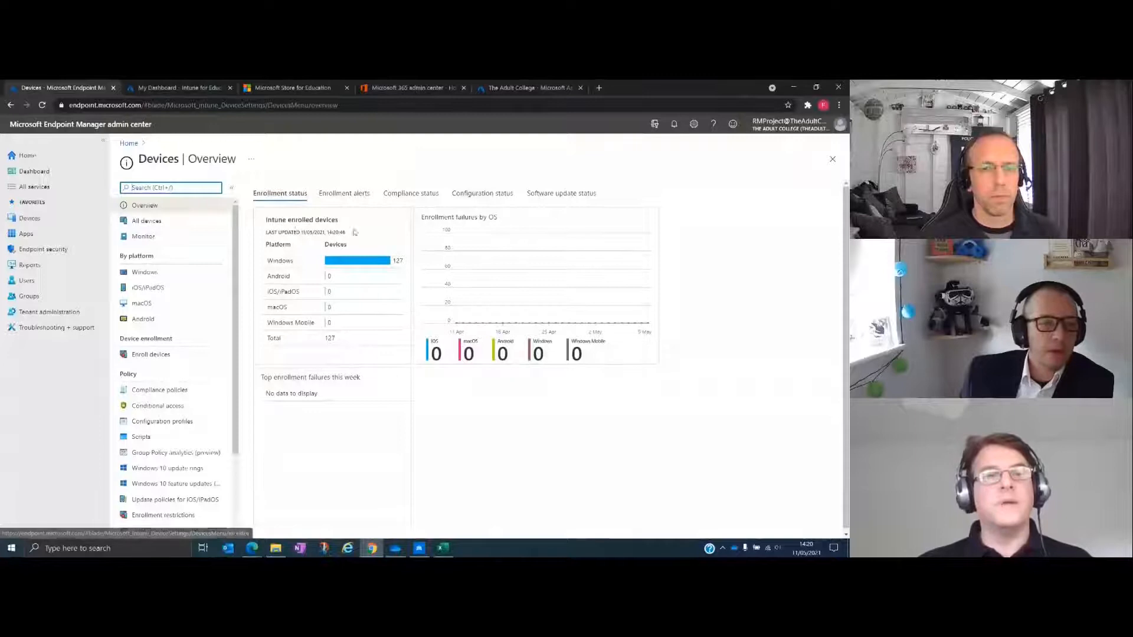
Sort All devices by last check-in and open HP ProBook STF1-5CD0226J23.
{"action": "left_click", "coordinate": [147, 220]}
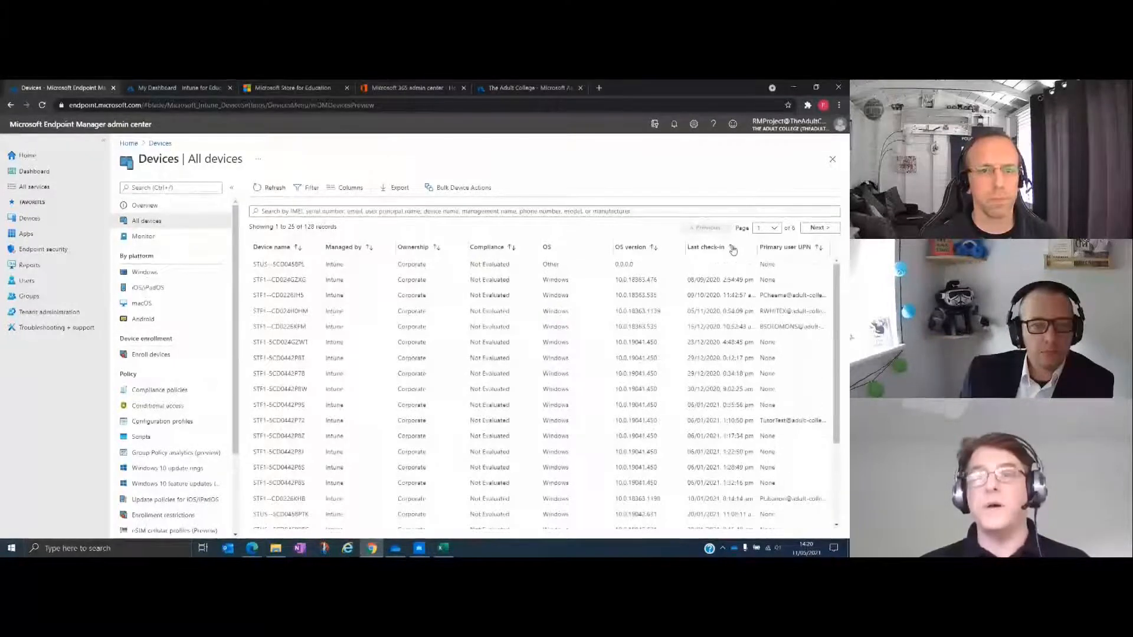
{"action": "left_click", "coordinate": [706, 247]}
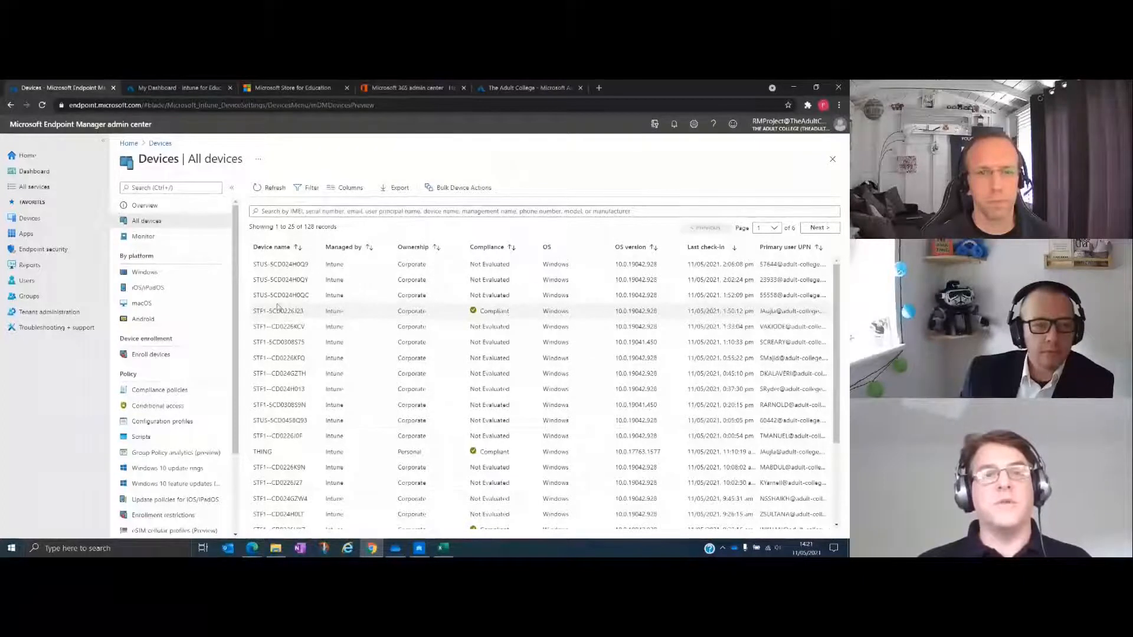
{"action": "left_click", "coordinate": [278, 311]}
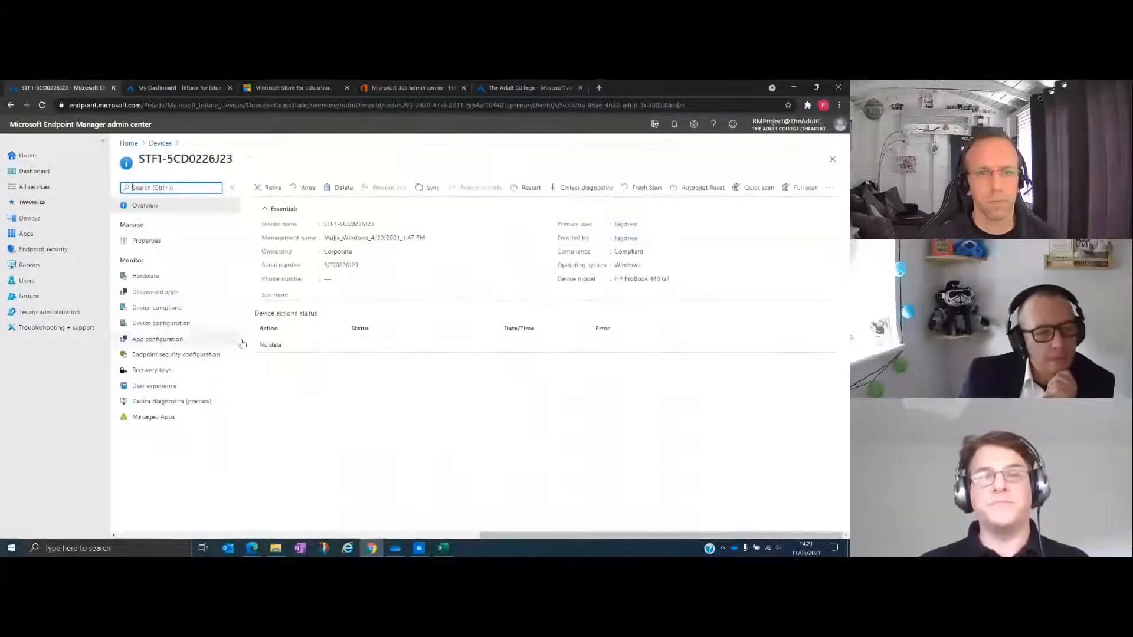
List STF1-5CD0226J23's managed apps: Edge, Seesaw, Microsoft 365 Apps and Sophos Central.
{"action": "left_click", "coordinate": [152, 417]}
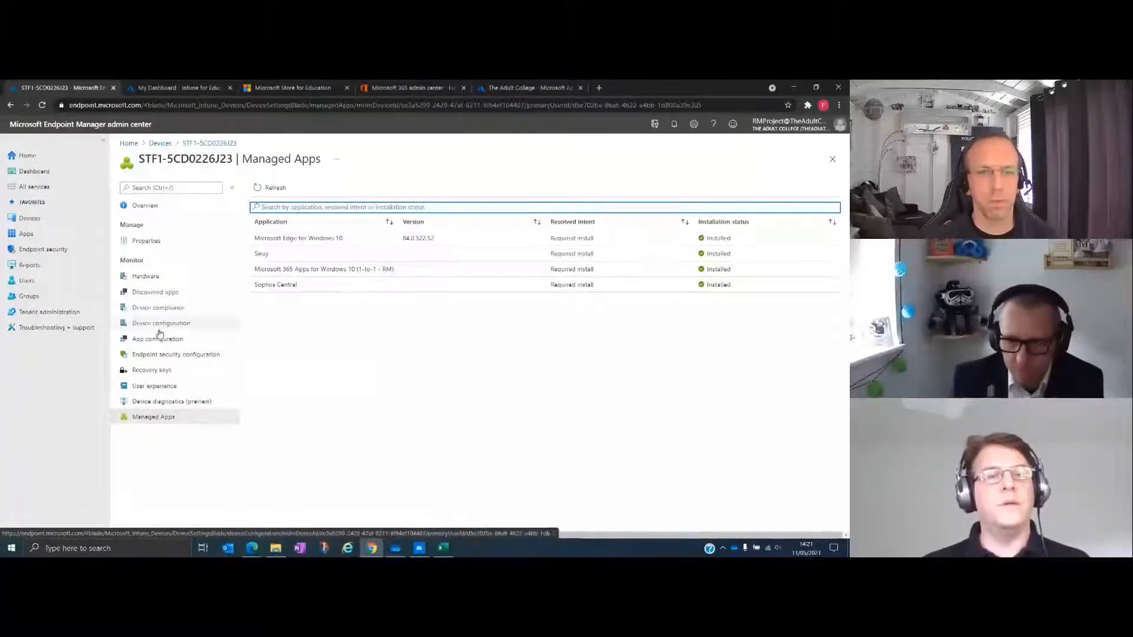
Review the ten Succeeded configuration policies on STF1-5CD0226J23, selecting 'Staff 1-to-1' in one name.
{"action": "left_click", "coordinate": [161, 323]}
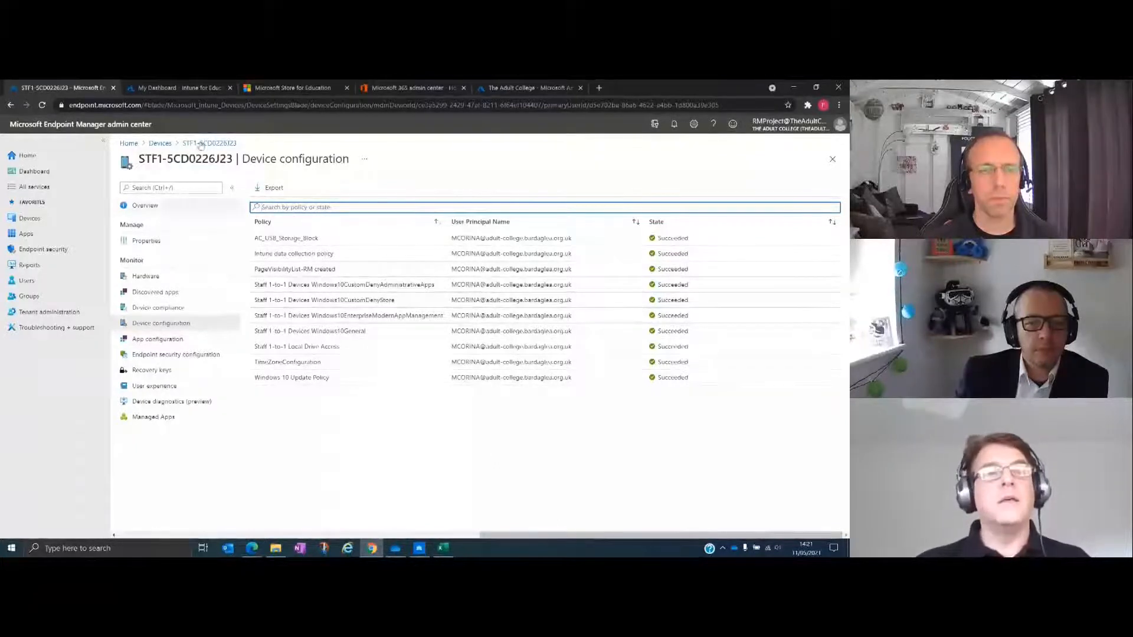
{"action": "double_click", "coordinate": [147, 158]}
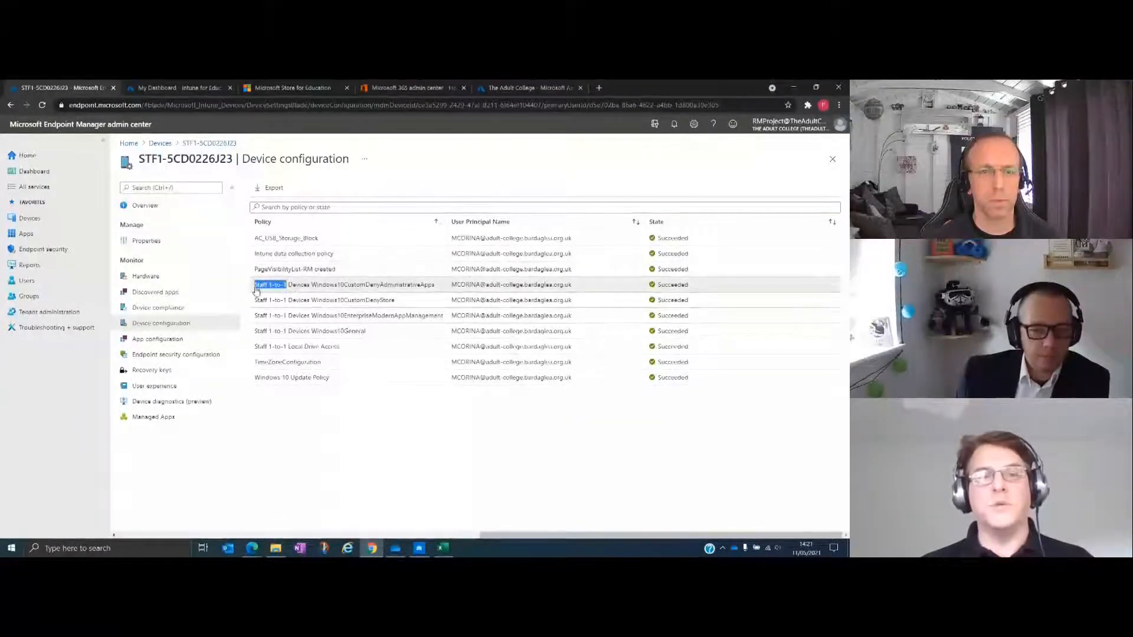
{"action": "mouse_move", "coordinate": [266, 313]}
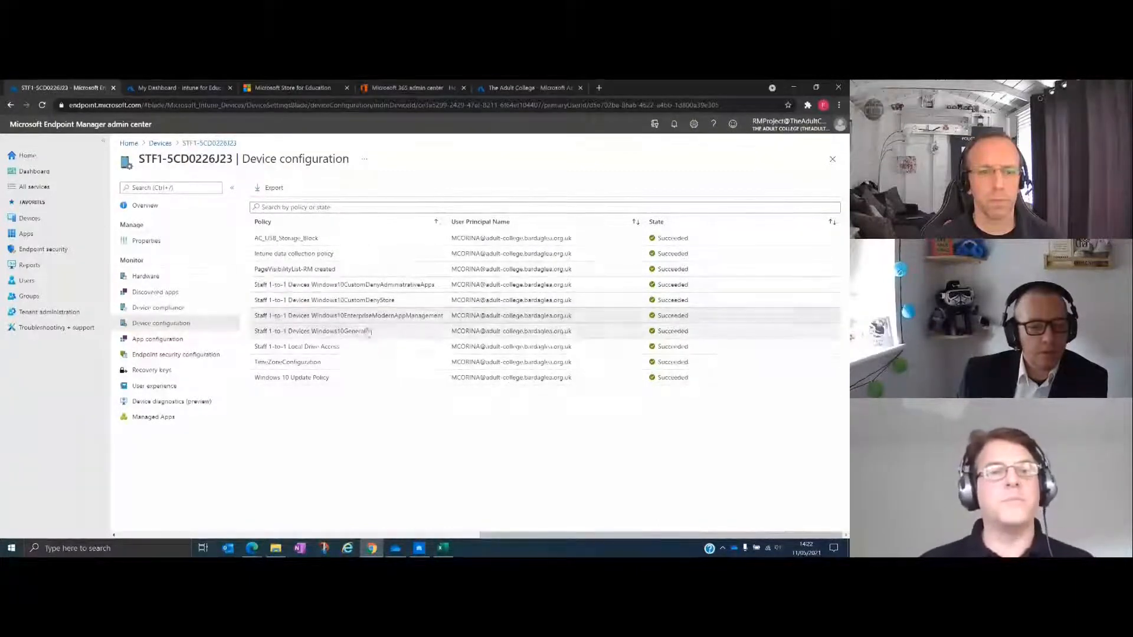
Return to All devices, then open the tenant's Configuration profiles list.
{"action": "left_click", "coordinate": [145, 276]}
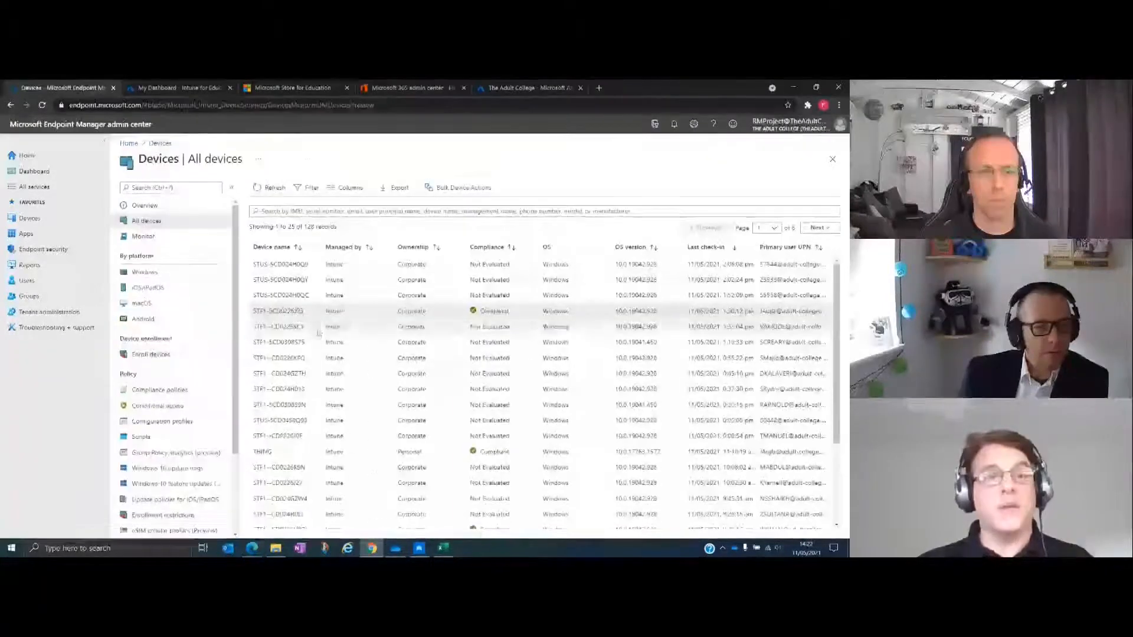
{"action": "left_click", "coordinate": [162, 422]}
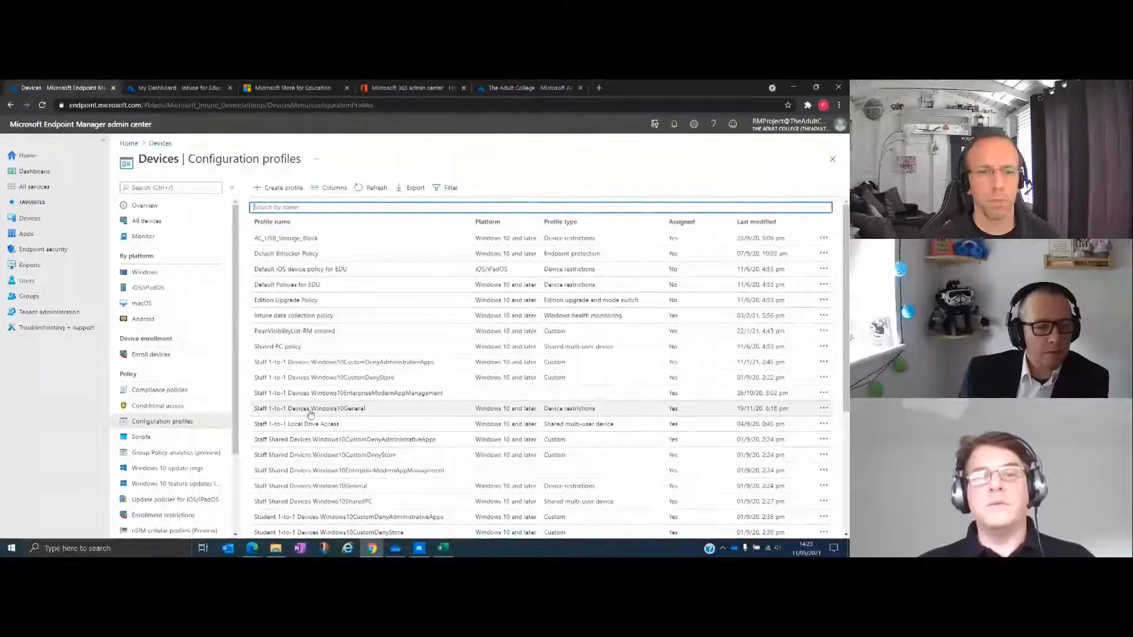
Open the Staff 1-to-1 Devices Windows10General profile's Properties page.
{"action": "left_click", "coordinate": [309, 408]}
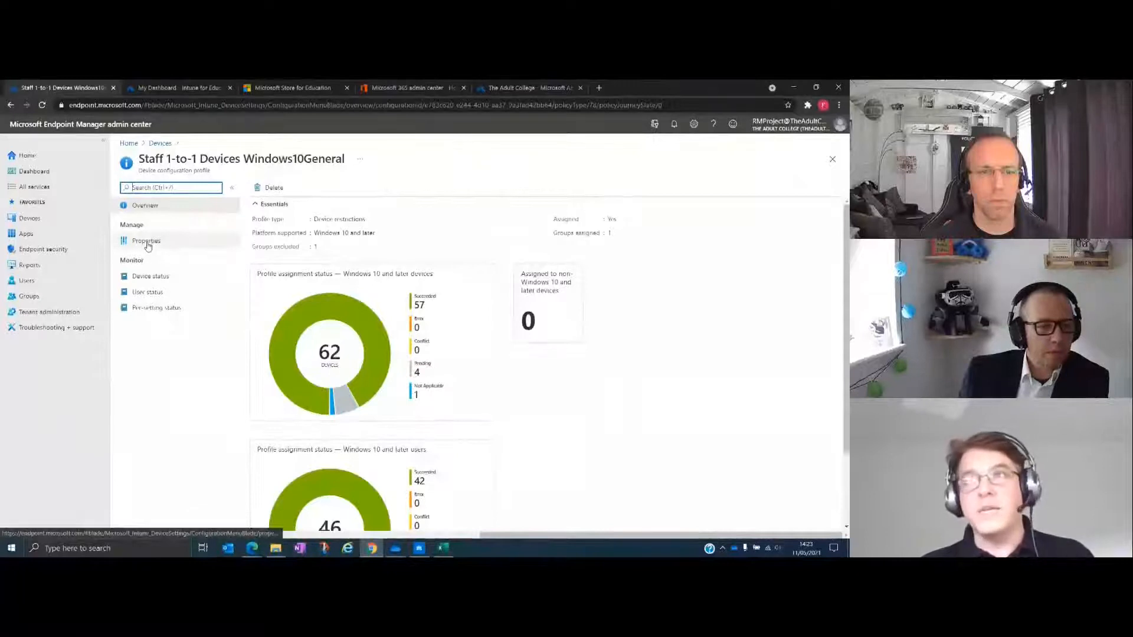
{"action": "left_click", "coordinate": [146, 240]}
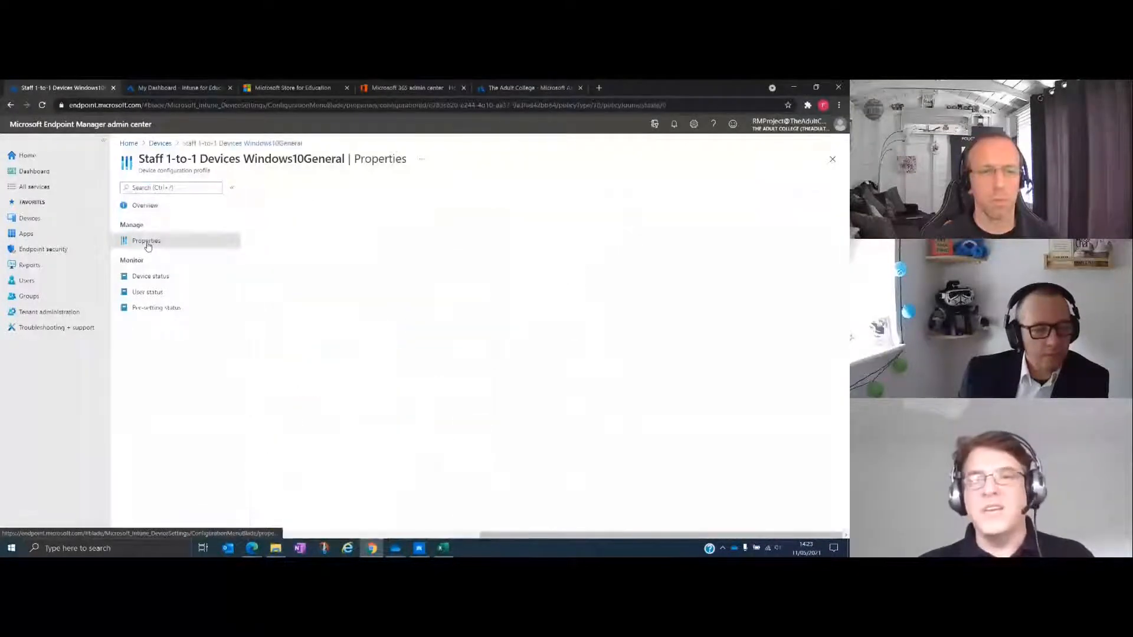
{"action": "left_click", "coordinate": [145, 241]}
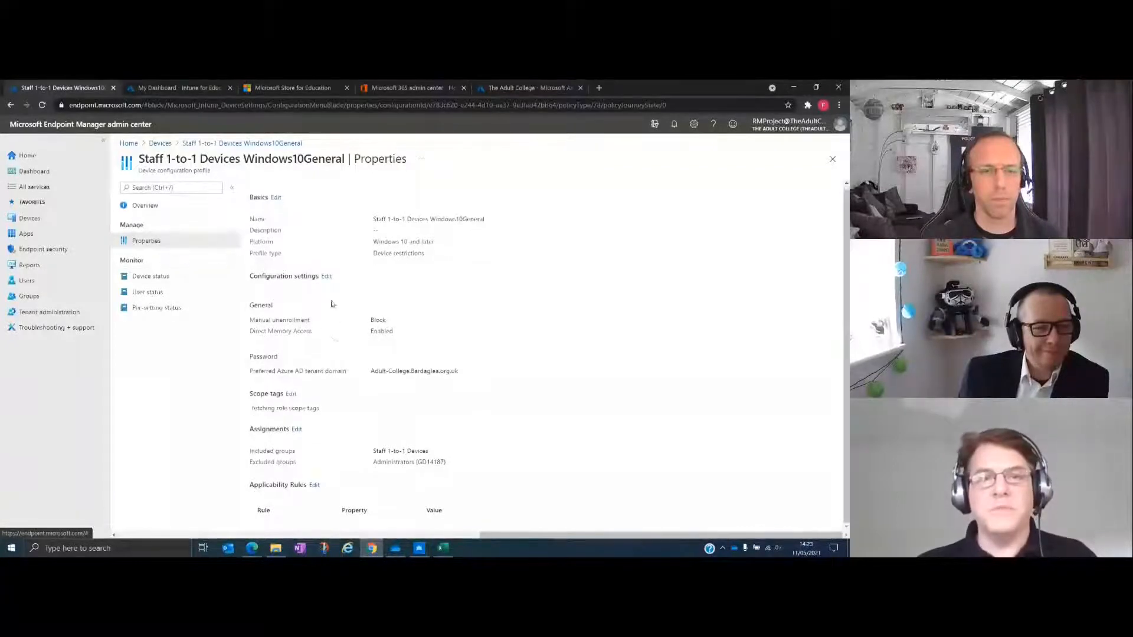
Edit Device restrictions and expand the Display and Control Panel and Settings groups.
{"action": "left_click", "coordinate": [326, 276]}
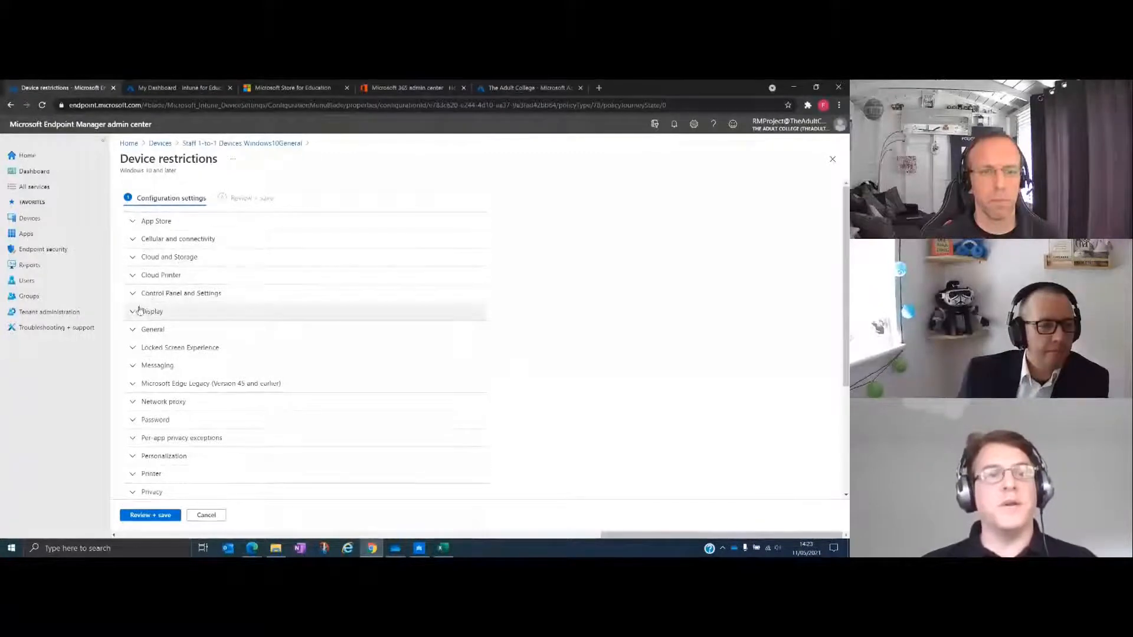
{"action": "left_click", "coordinate": [152, 311]}
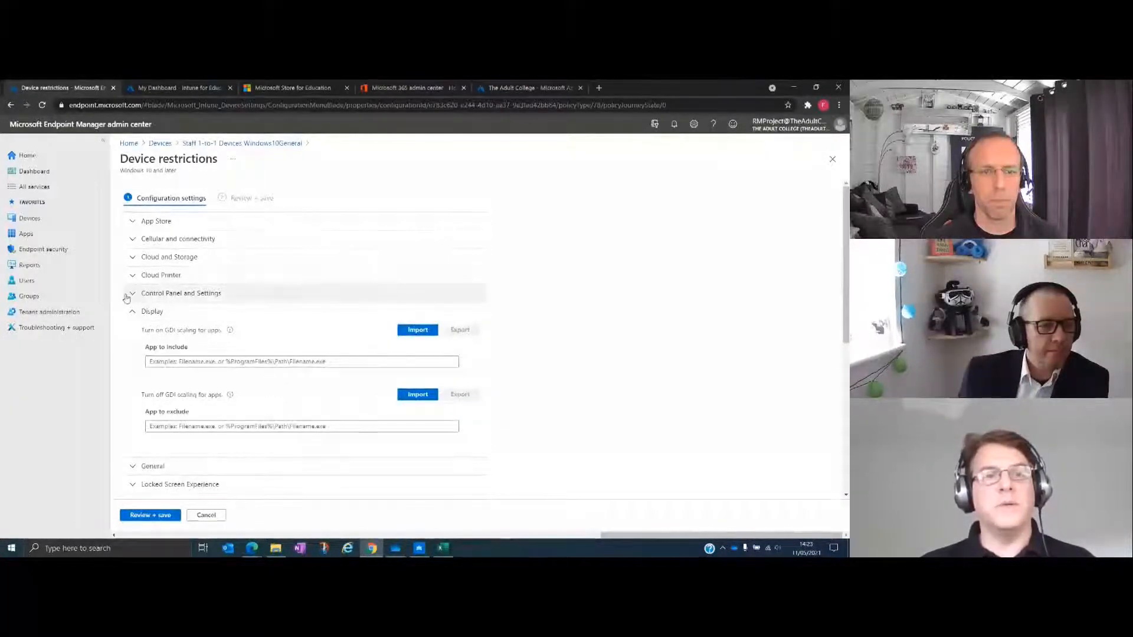
{"action": "left_click", "coordinate": [132, 293]}
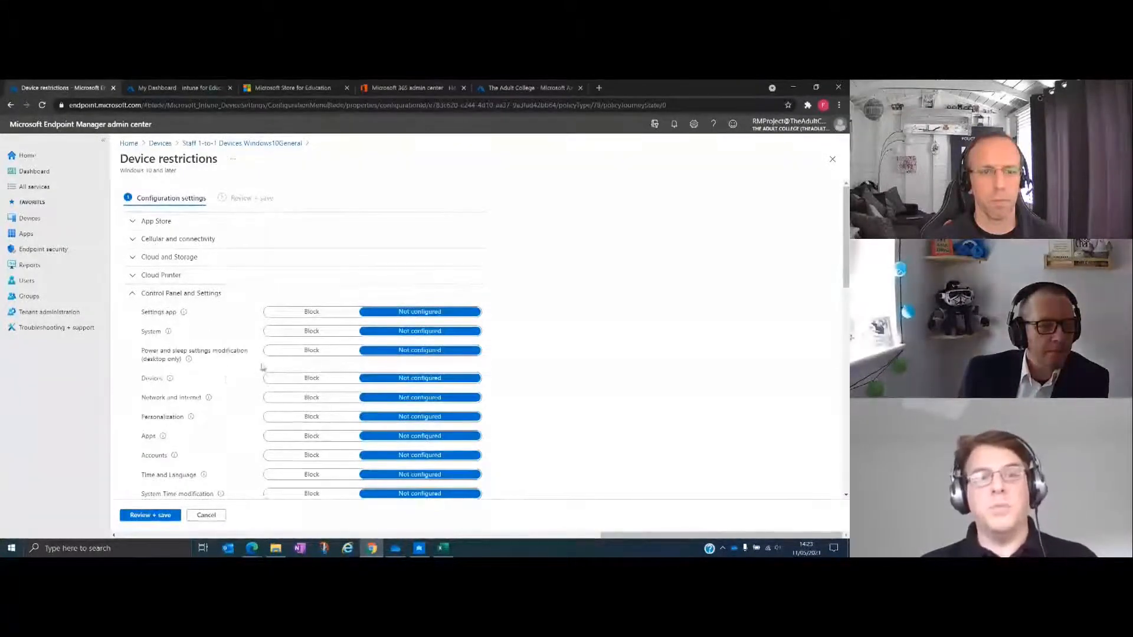
{"action": "scroll", "scroll_direction": "down", "scroll_amount": 3}
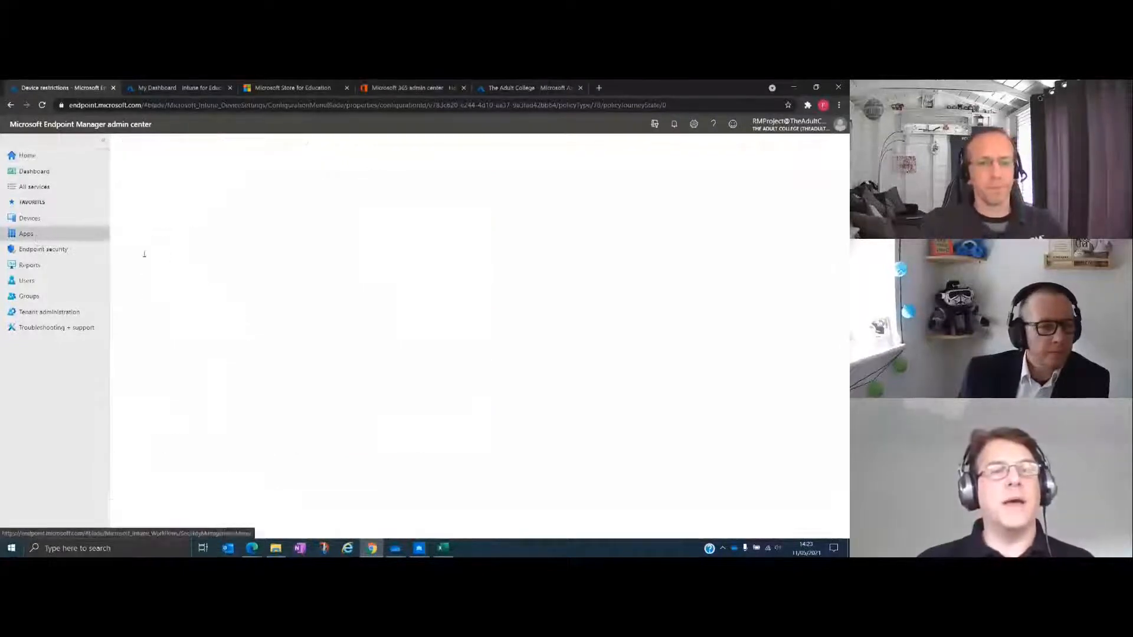
List all tenant apps, such as AnyDesk, Sophos Central and Teams, with assignment status.
{"action": "left_click", "coordinate": [25, 233]}
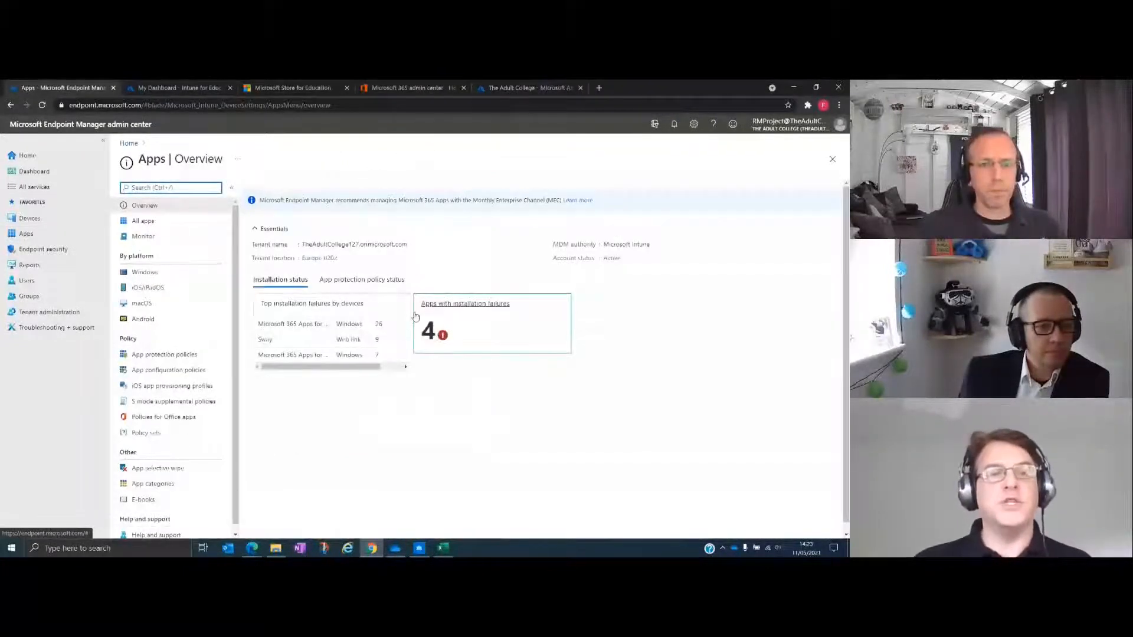
{"action": "left_click", "coordinate": [143, 220]}
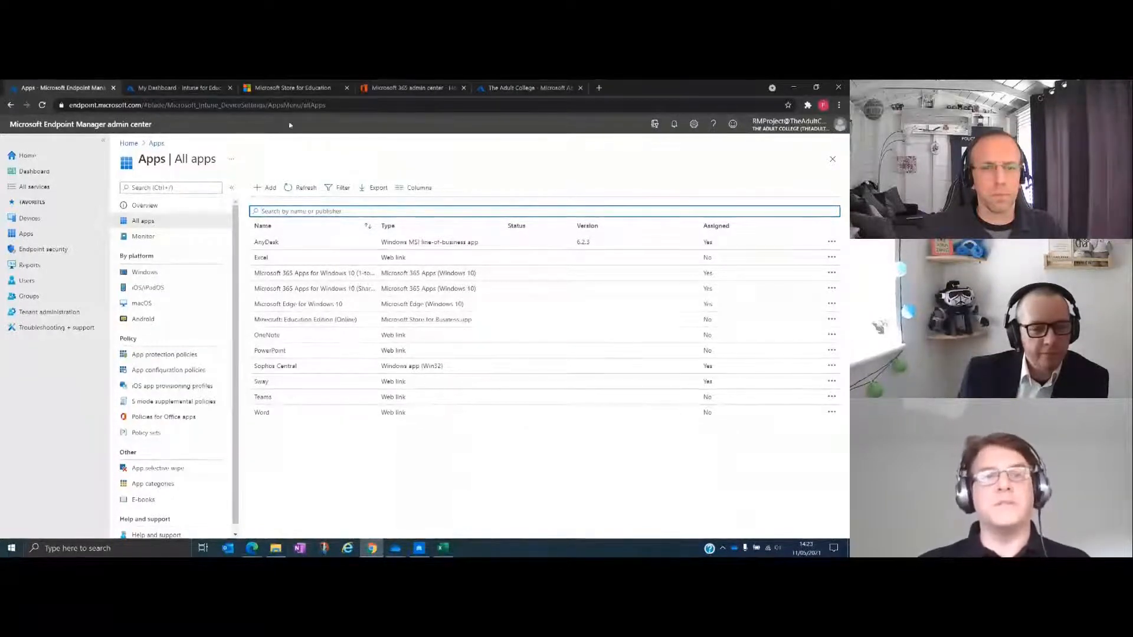
Search Microsoft Store for Education for 'whiteboard', signing in, and review Microsoft Whiteboard and Miro results.
{"action": "left_click", "coordinate": [294, 88]}
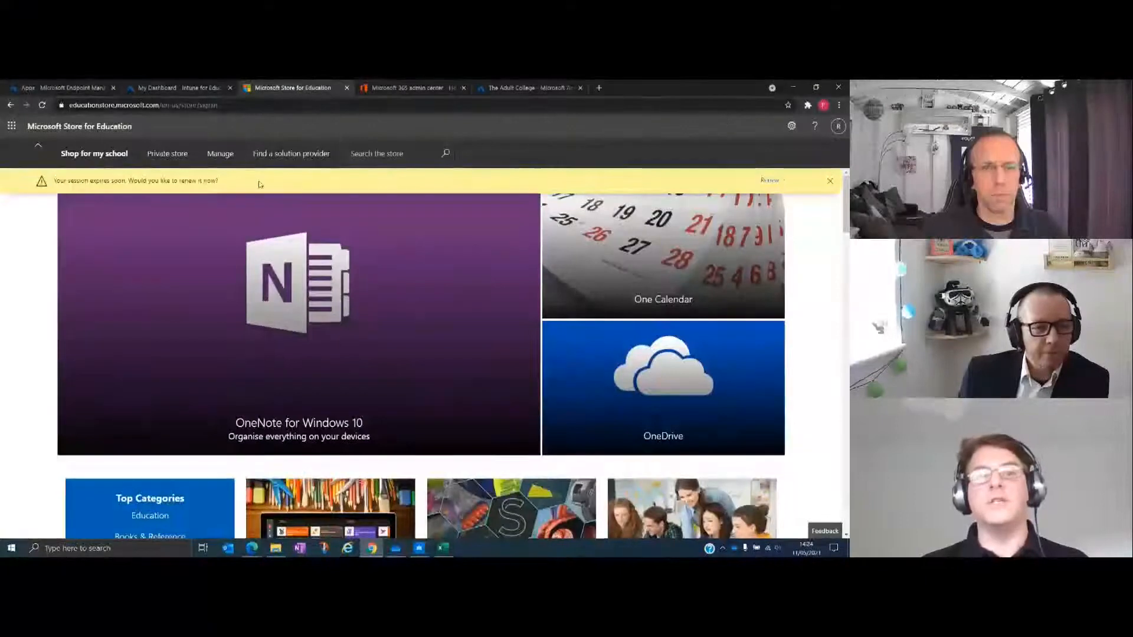
{"action": "left_click", "coordinate": [391, 154]}
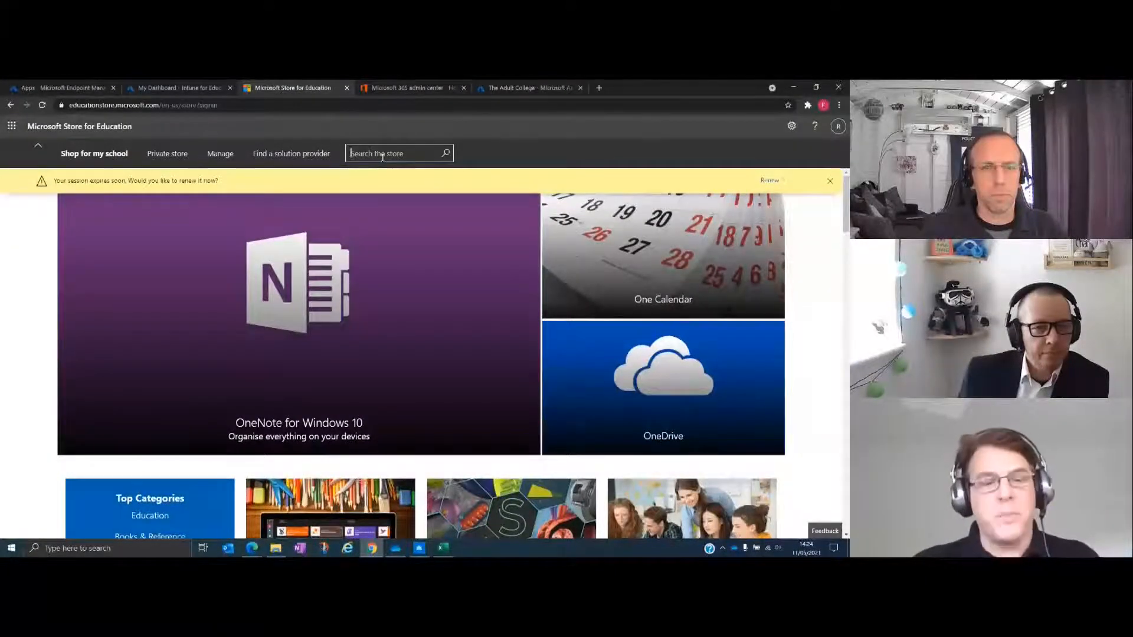
{"action": "type", "text": "whiteboard"}
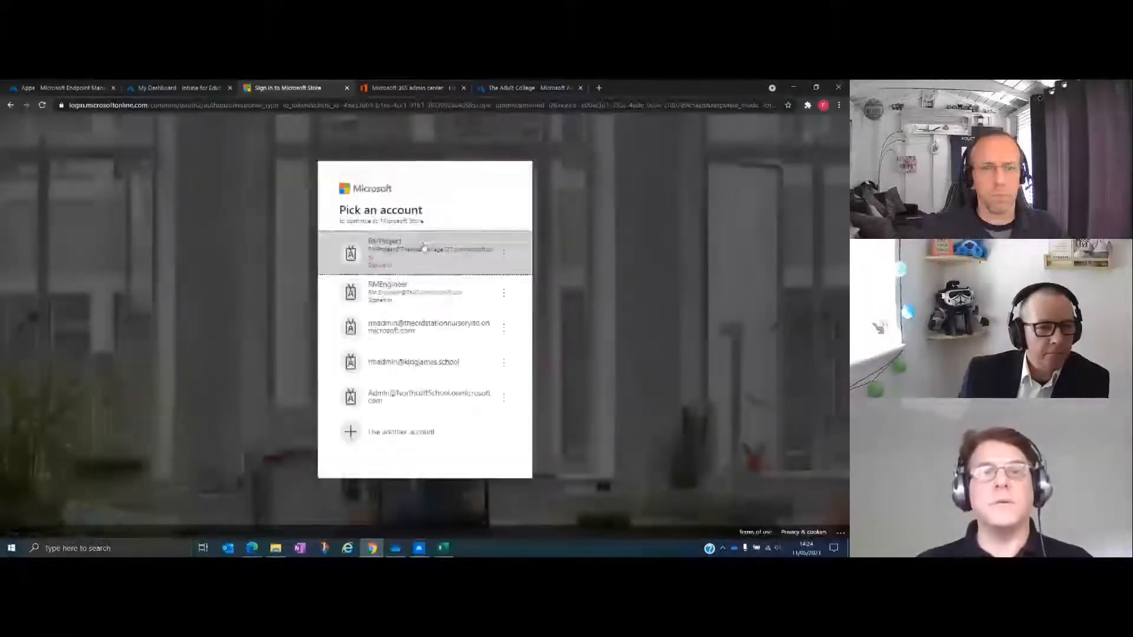
{"action": "left_click", "coordinate": [422, 253]}
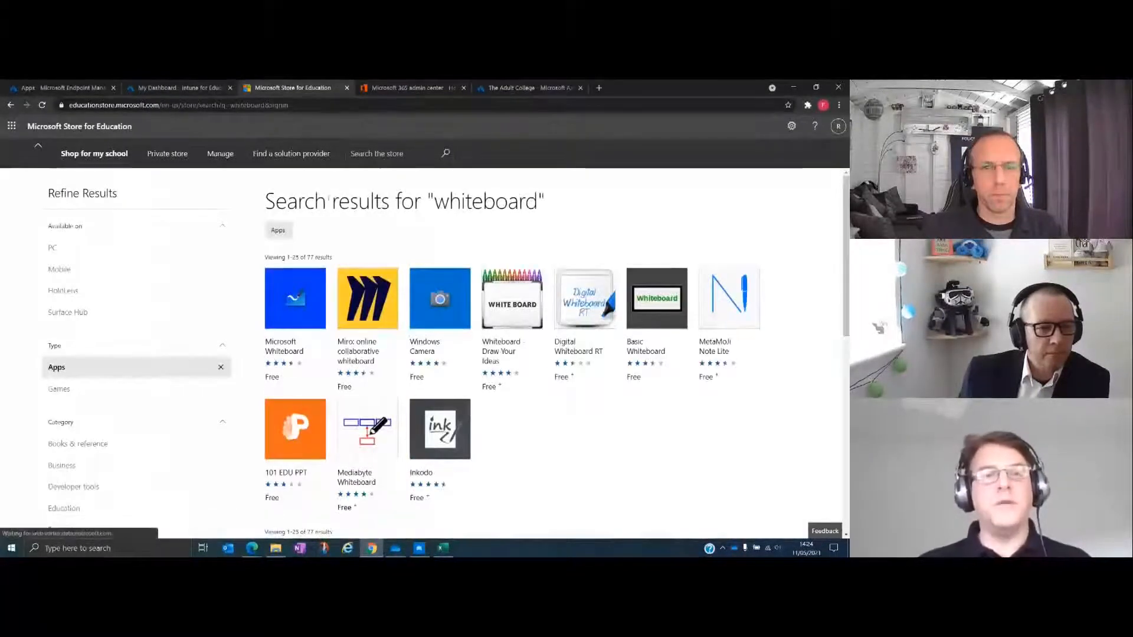
{"action": "left_click", "coordinate": [295, 298]}
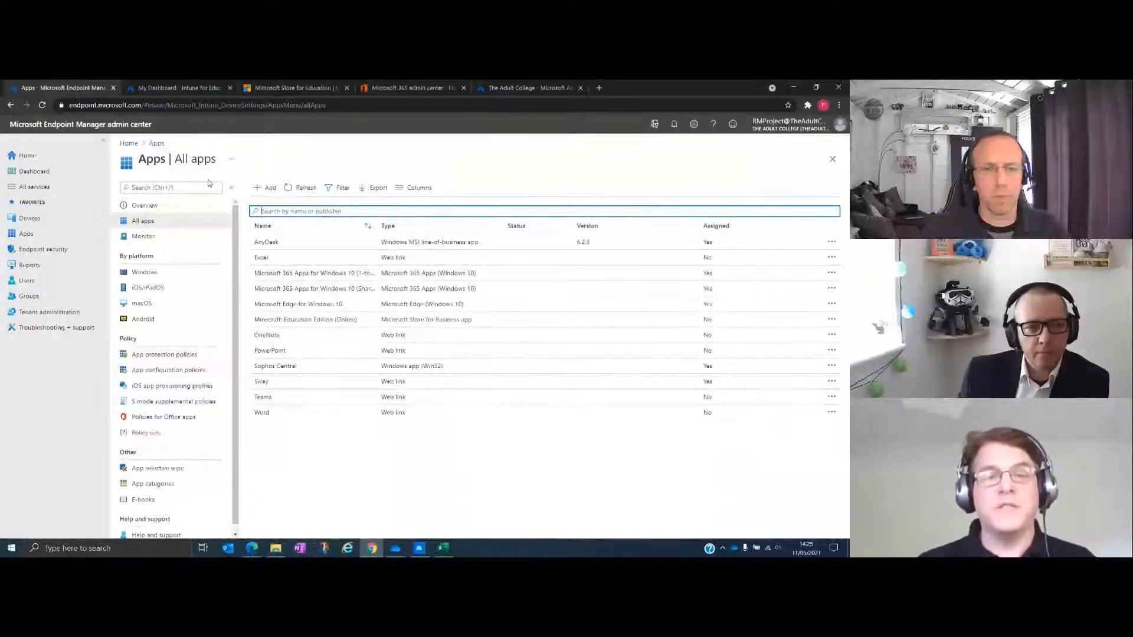
{"action": "mouse_move", "coordinate": [418, 319]}
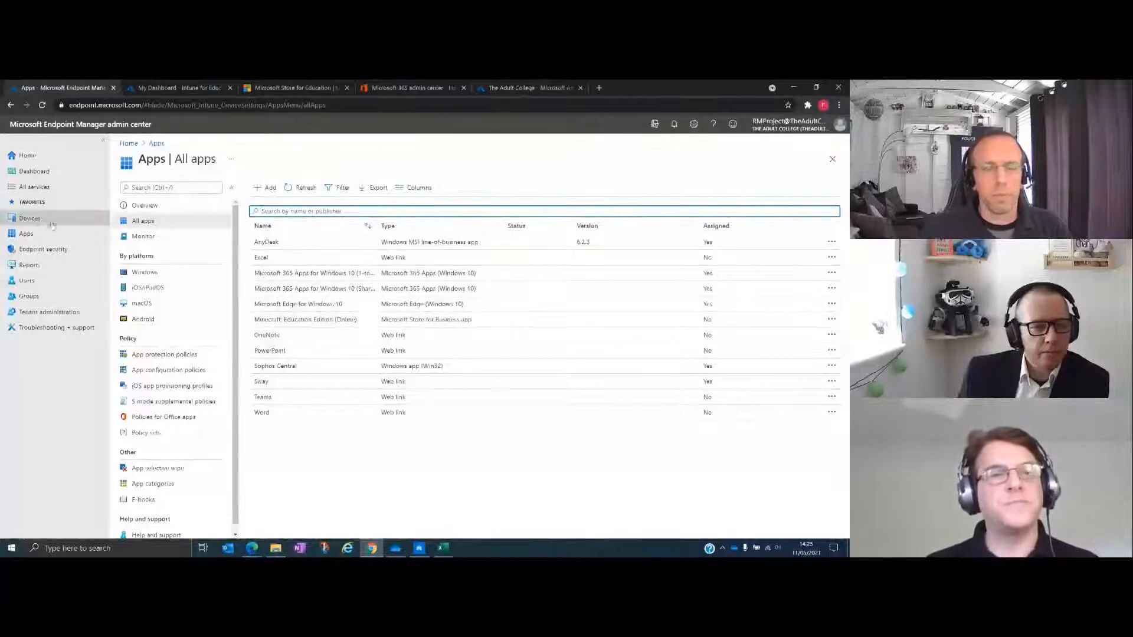
View the Devices overview showing 127 Windows devices and zero enrollment failures.
{"action": "left_click", "coordinate": [29, 217]}
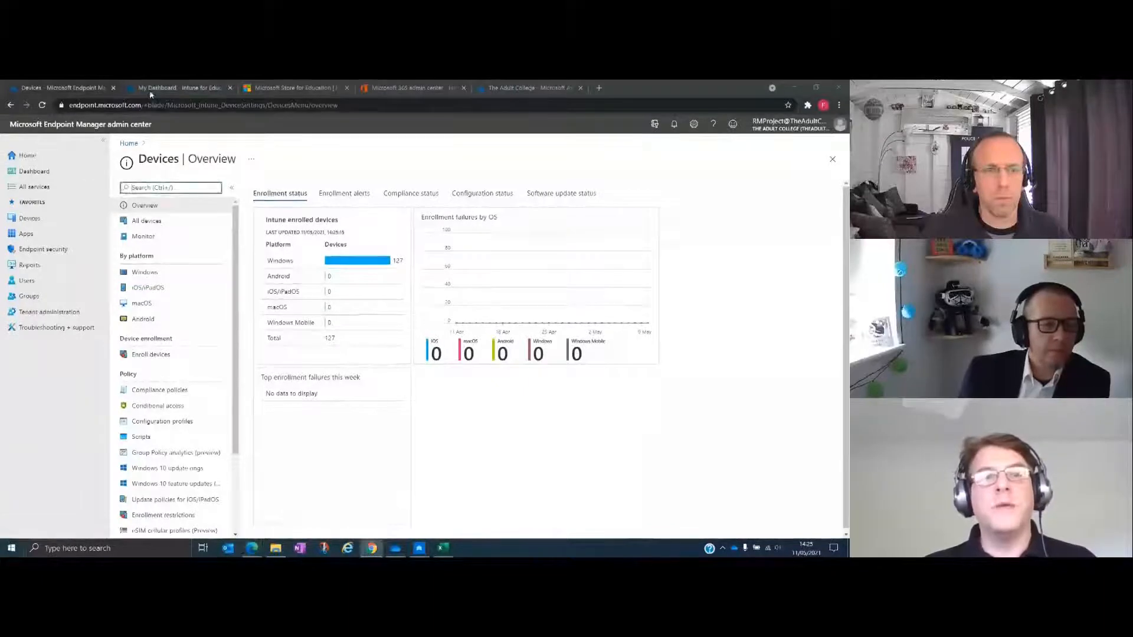
Switch to Intune for Education, briefly back to Endpoint Manager, then return to My Dashboard.
{"action": "left_click", "coordinate": [177, 87]}
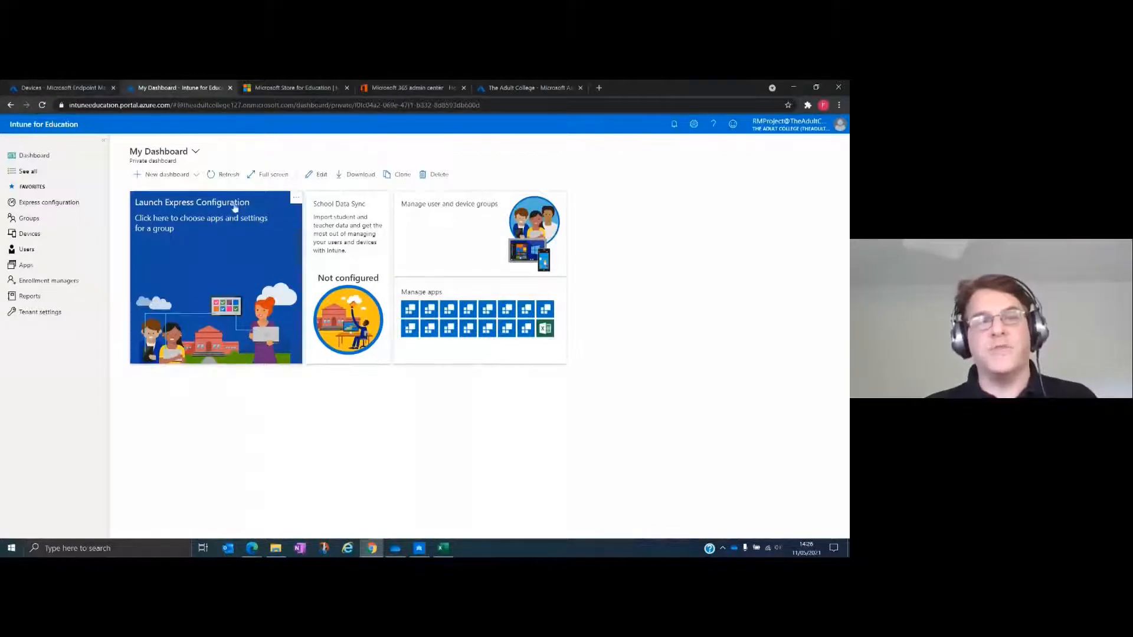
{"action": "left_click", "coordinate": [59, 88]}
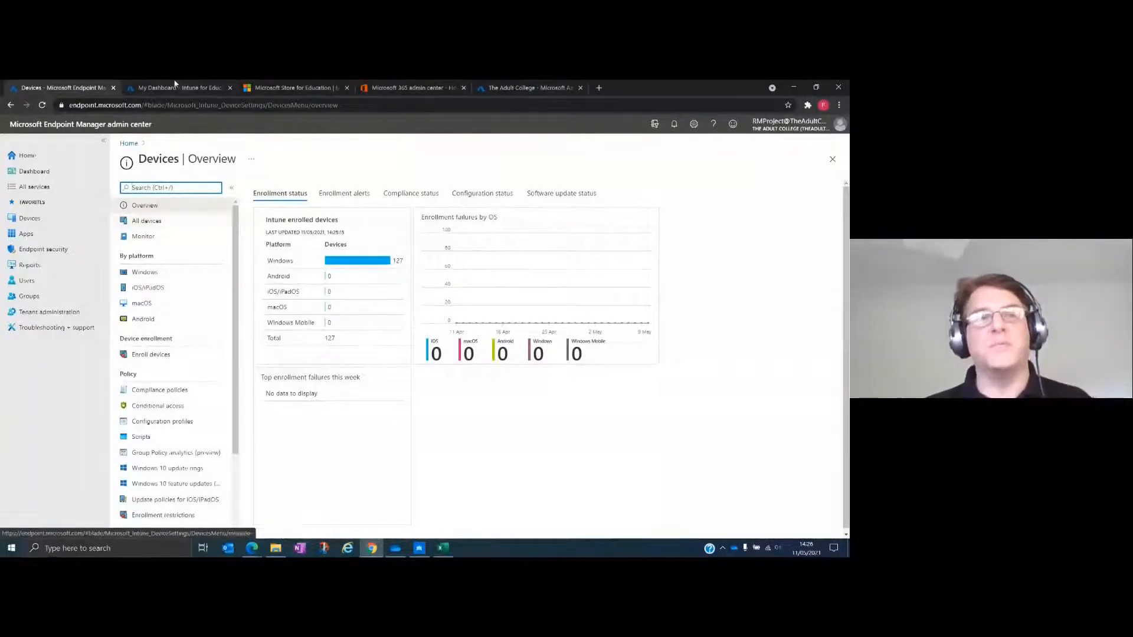
{"action": "left_click", "coordinate": [177, 88]}
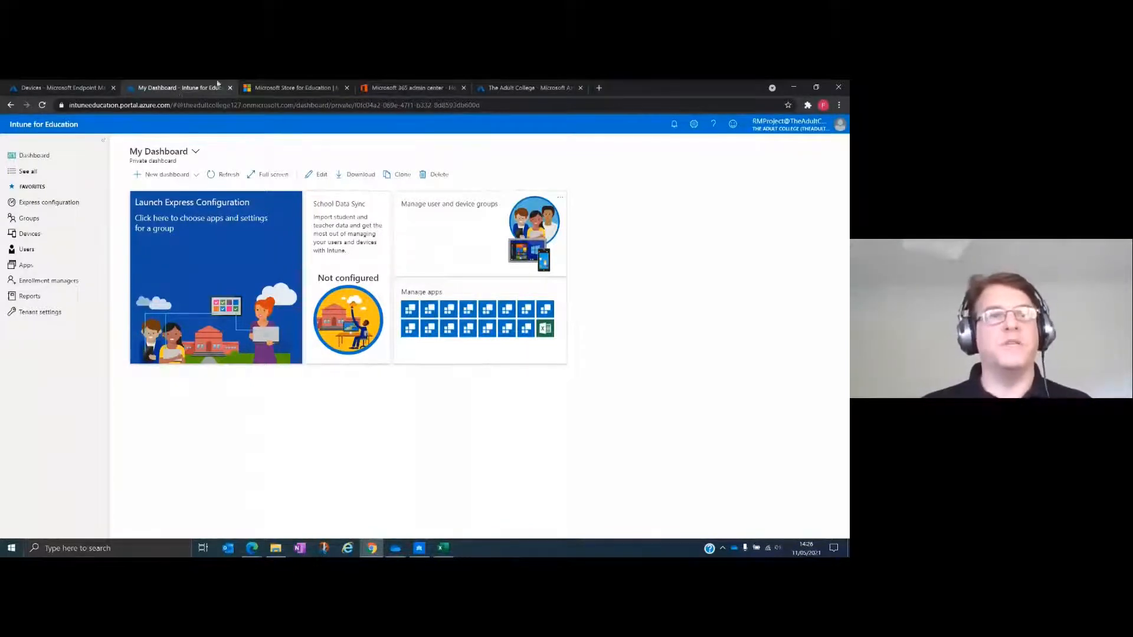
Switch back to the Endpoint Manager browser tab showing the devices overview.
{"action": "left_click", "coordinate": [59, 88]}
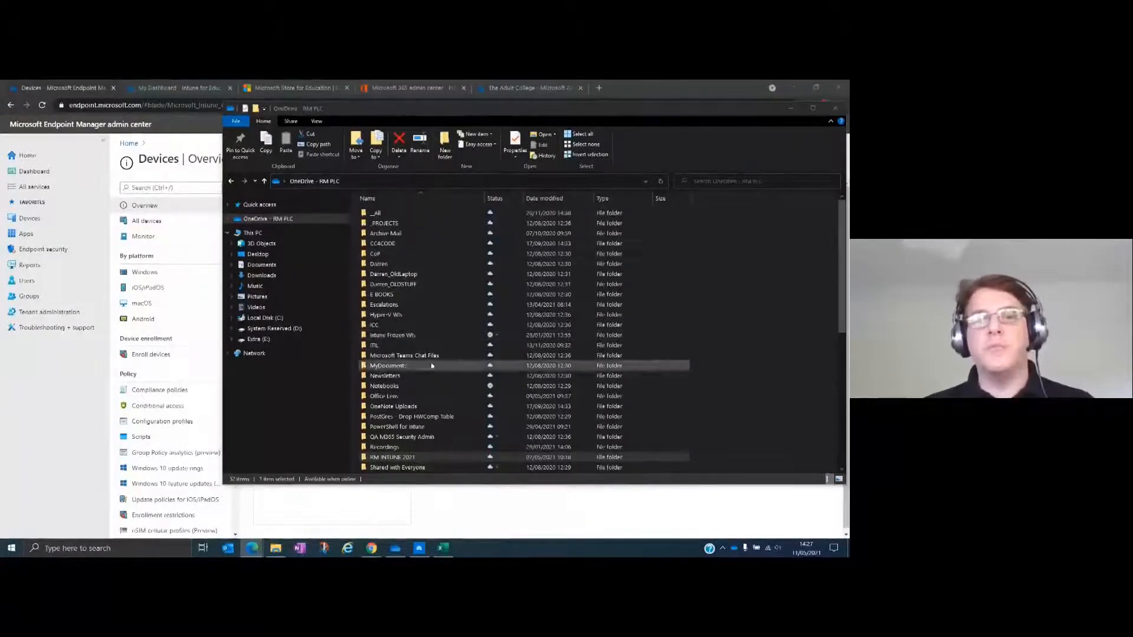
Scroll the OneDrive file list and open the RM INTUNE 2021 folder.
{"action": "scroll", "scroll_direction": "down", "scroll_amount": 3}
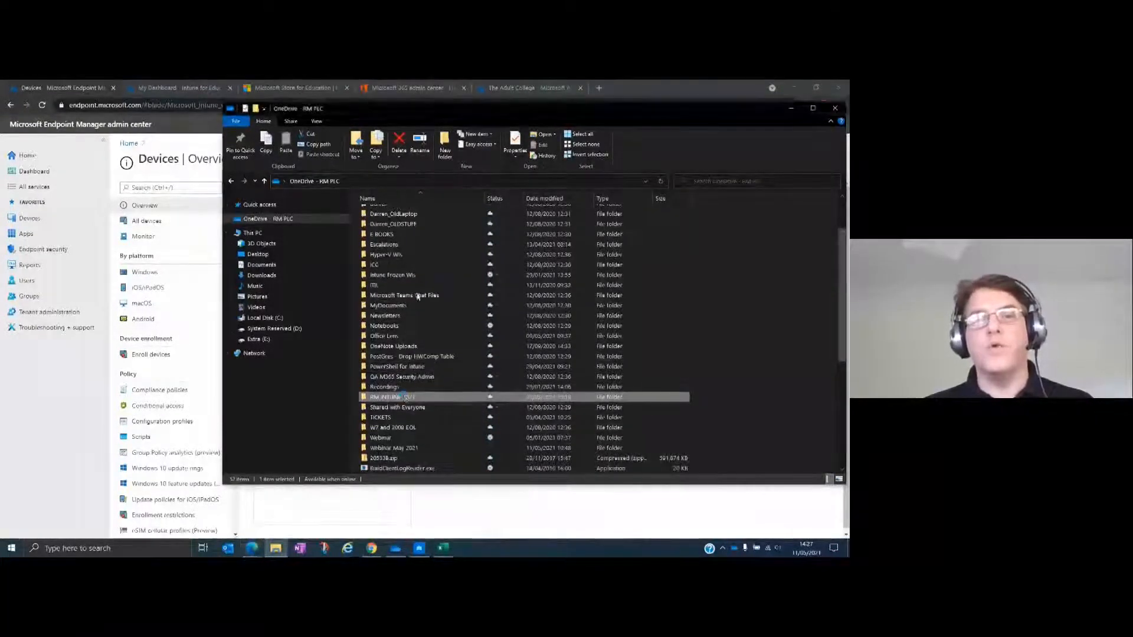
{"action": "double_click", "coordinate": [389, 396]}
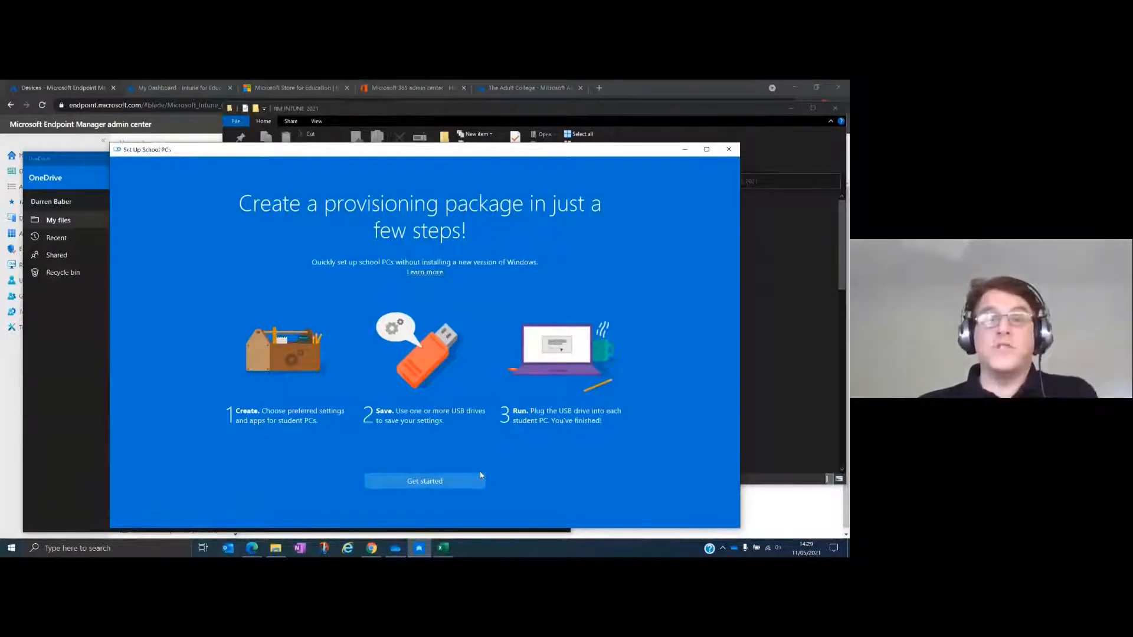
{"action": "mouse_move", "coordinate": [346, 350]}
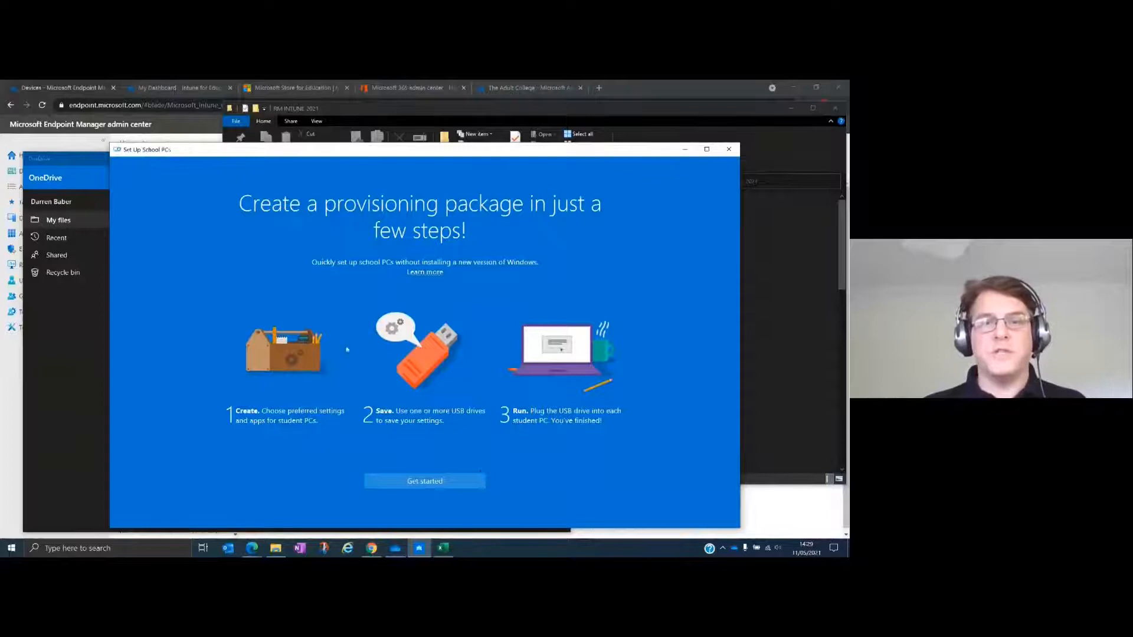
{"action": "mouse_move", "coordinate": [420, 432]}
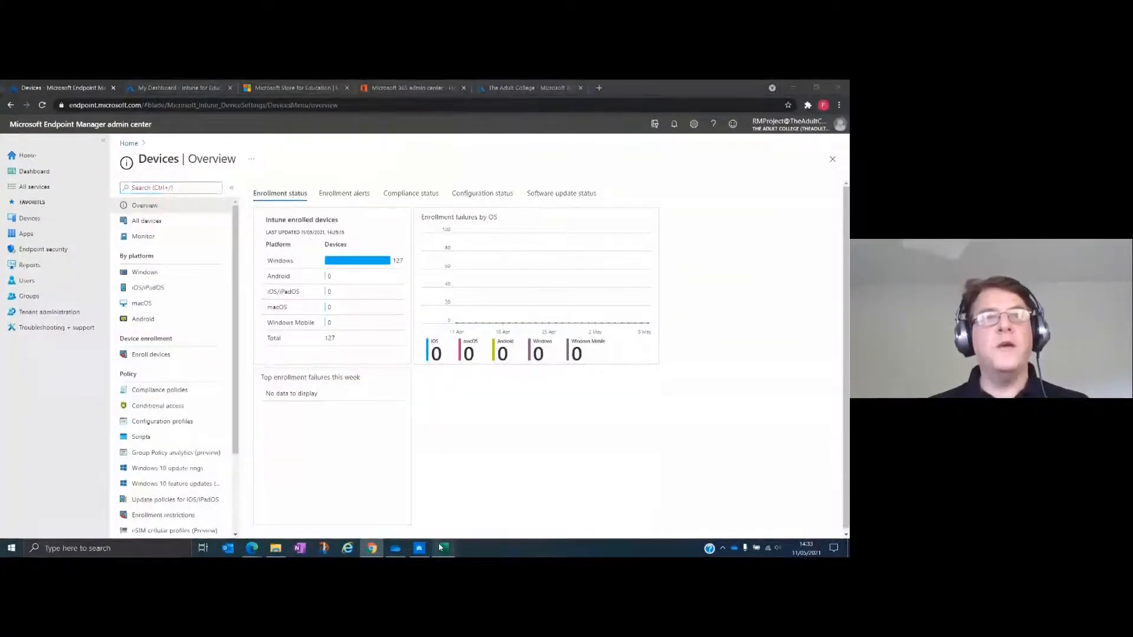
Go to Enroll devices and bring up the Windows Autopilot devices list.
{"action": "left_click", "coordinate": [443, 548]}
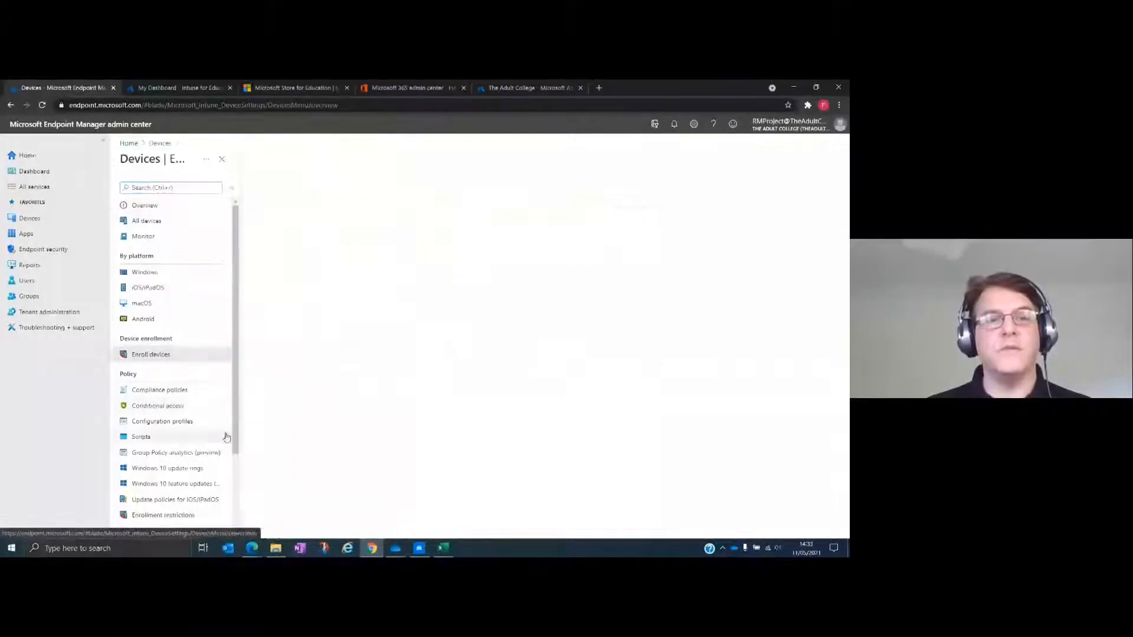
{"action": "left_click", "coordinate": [151, 354]}
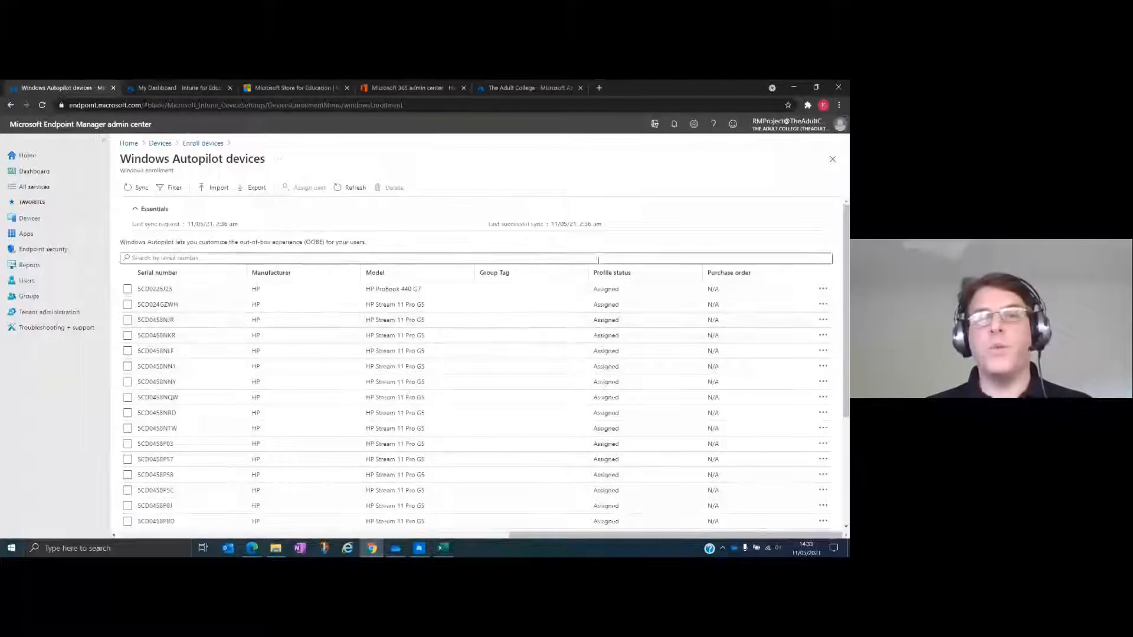
{"action": "left_click", "coordinate": [218, 188]}
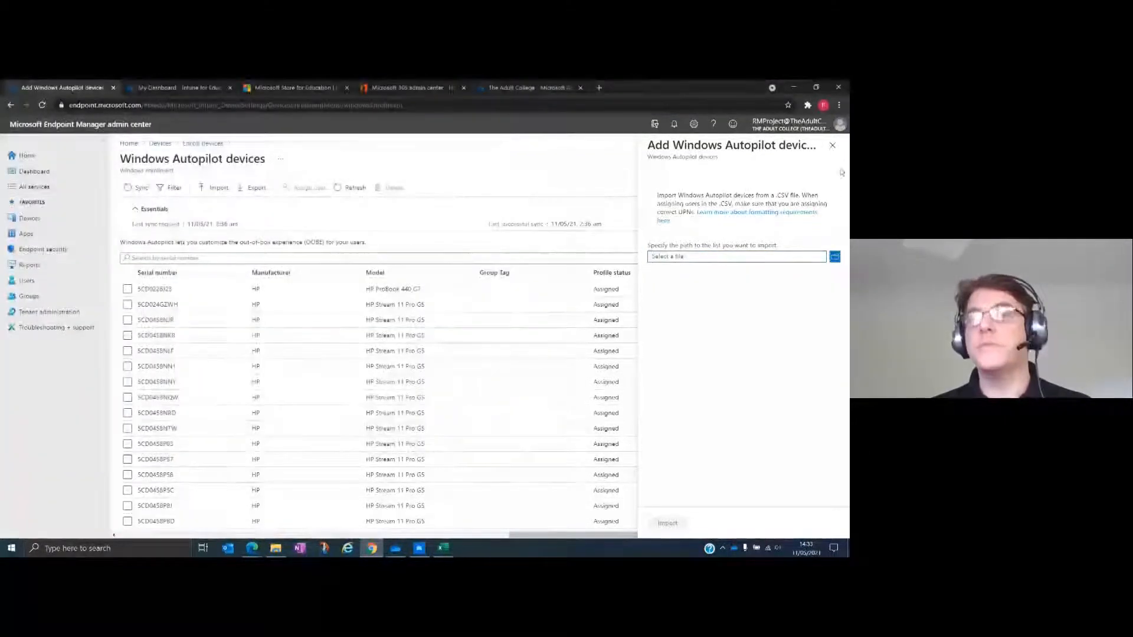
{"action": "left_click", "coordinate": [832, 145]}
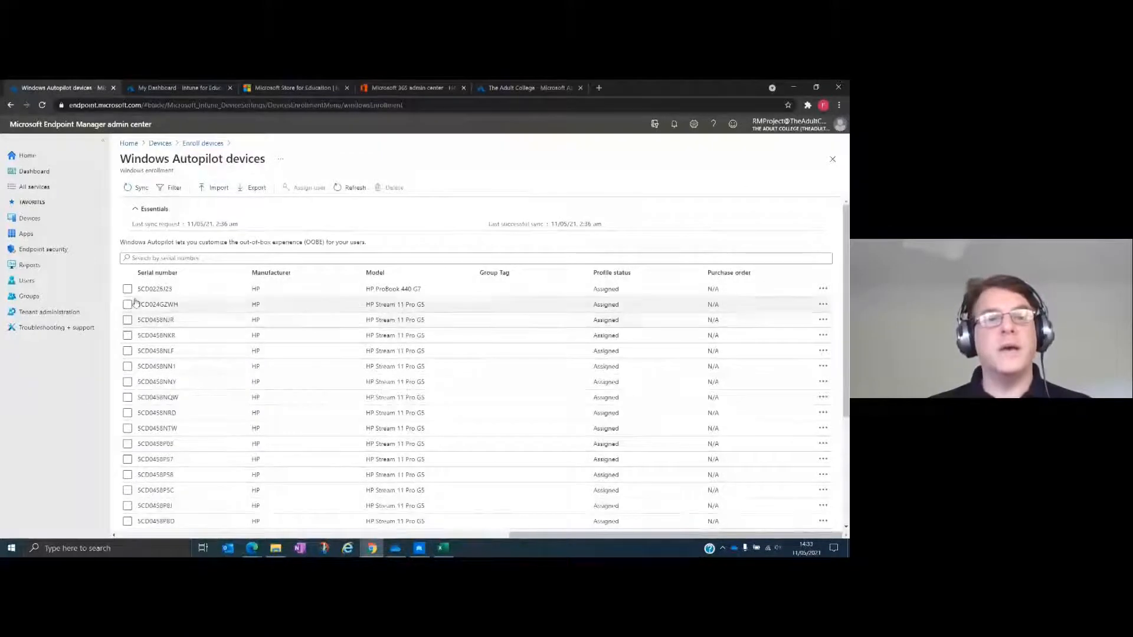
View Autopilot device 5CD024GZWH's properties, then return to Devices overview.
{"action": "left_click", "coordinate": [159, 304]}
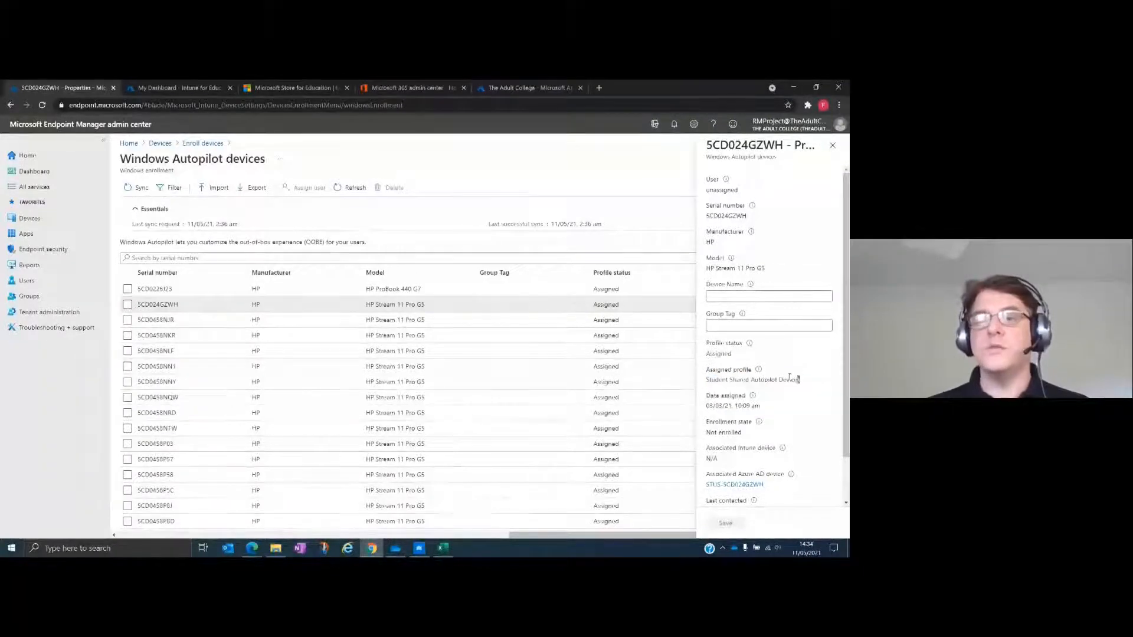
{"action": "double_click", "coordinate": [753, 379]}
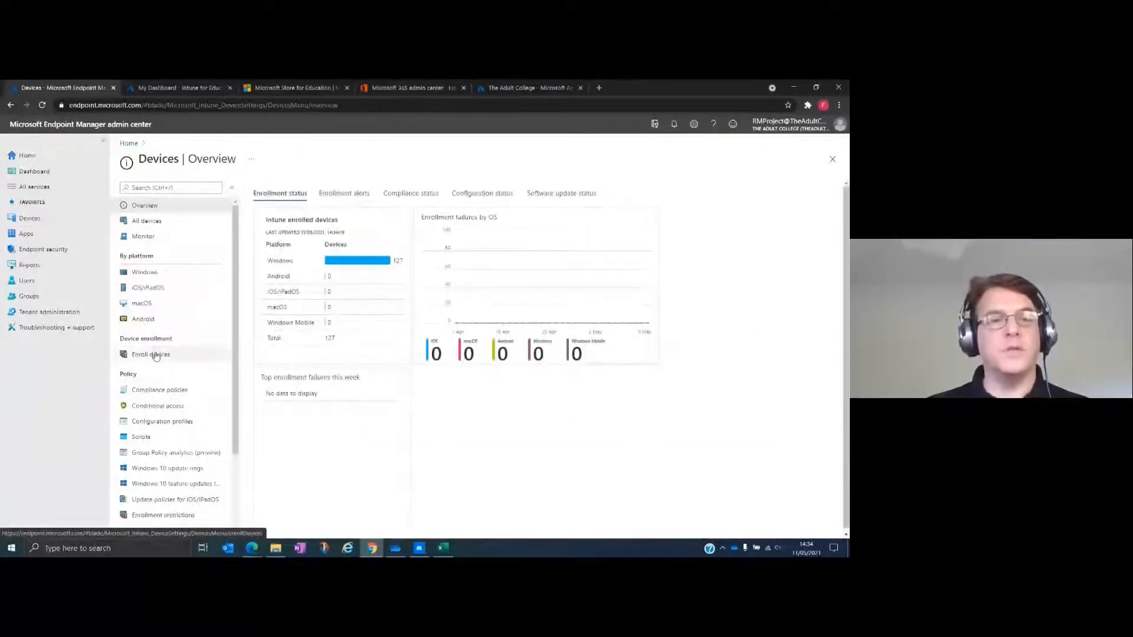
Go to Enroll devices and open the Autopilot Deployment Profiles list.
{"action": "left_click", "coordinate": [150, 354]}
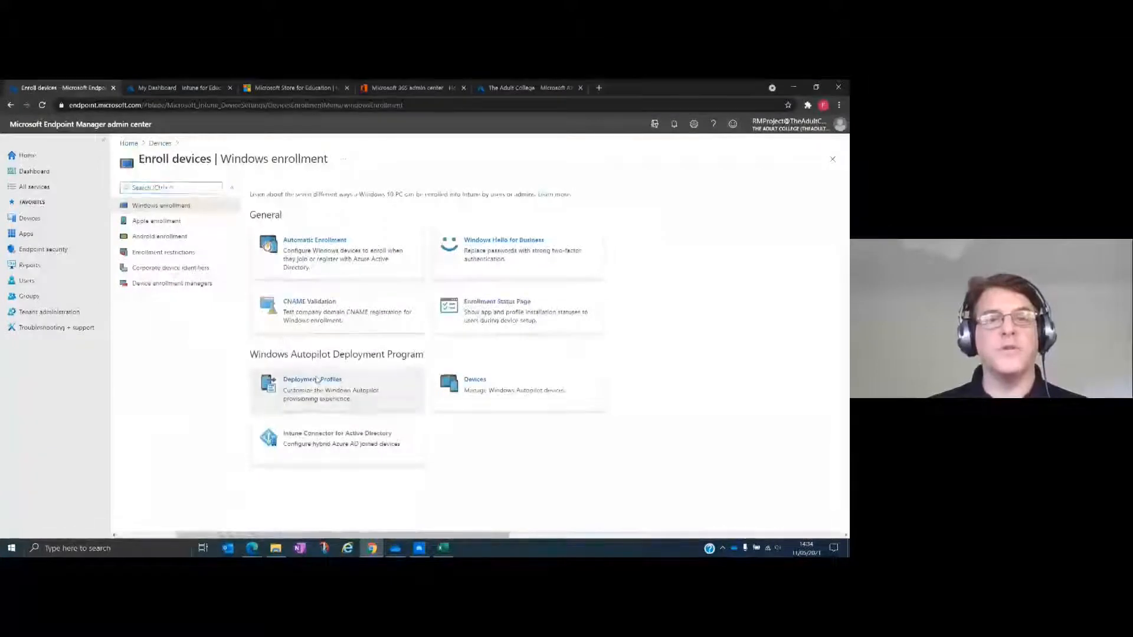
{"action": "left_click", "coordinate": [313, 380]}
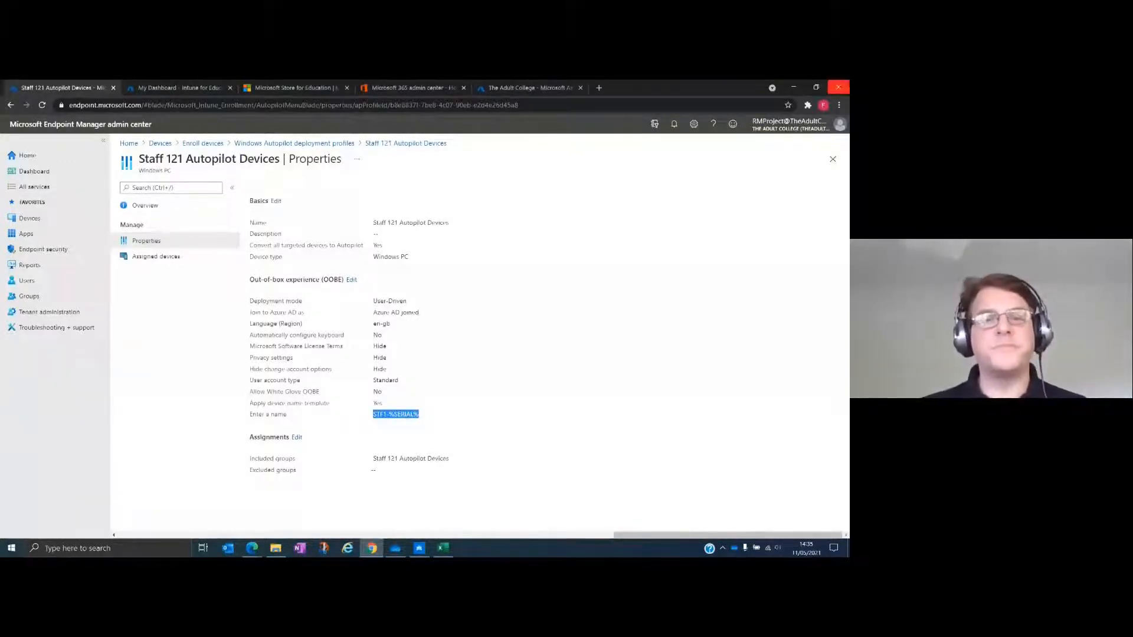
{"action": "mouse_move", "coordinate": [337, 520]}
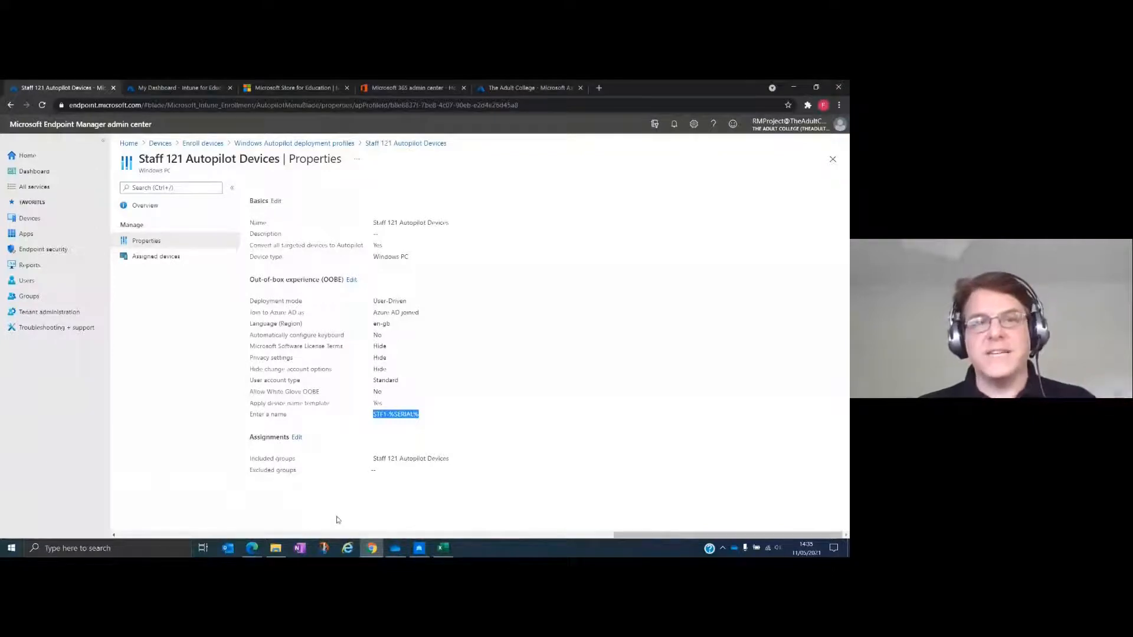
{"action": "mouse_move", "coordinate": [343, 512]}
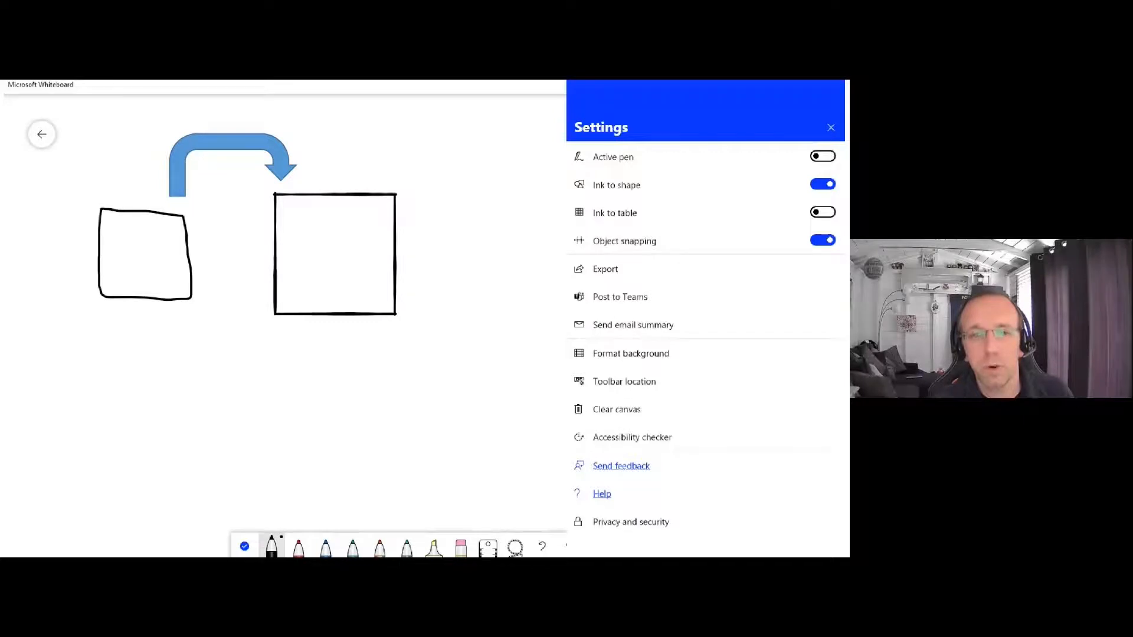
Open Format background to show the canvas colour and grid options.
{"action": "left_click", "coordinate": [631, 353]}
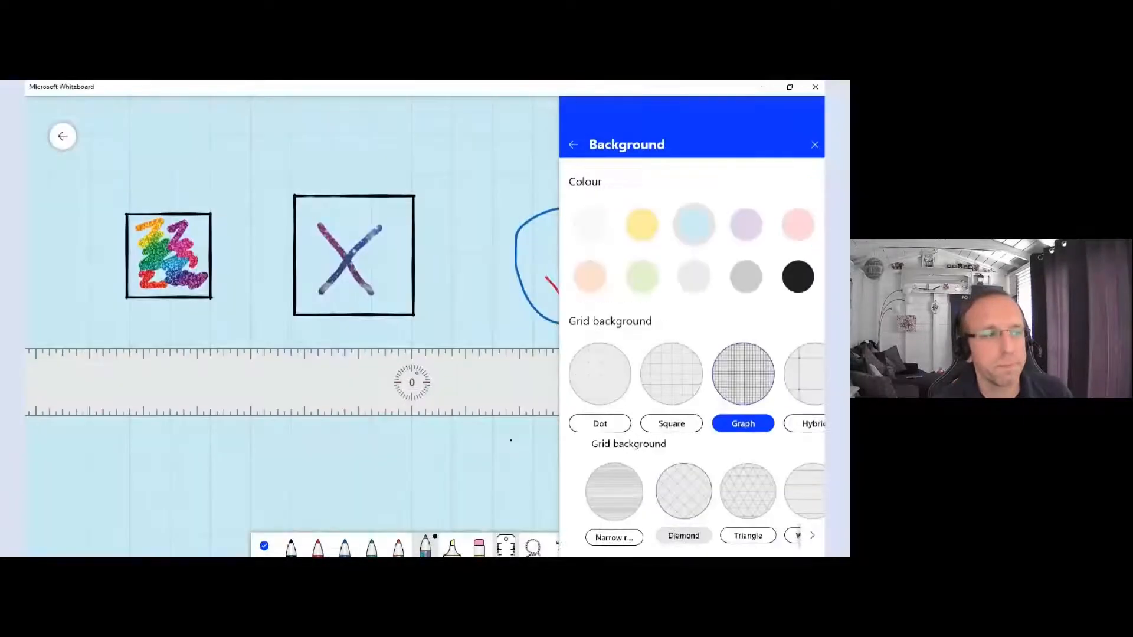